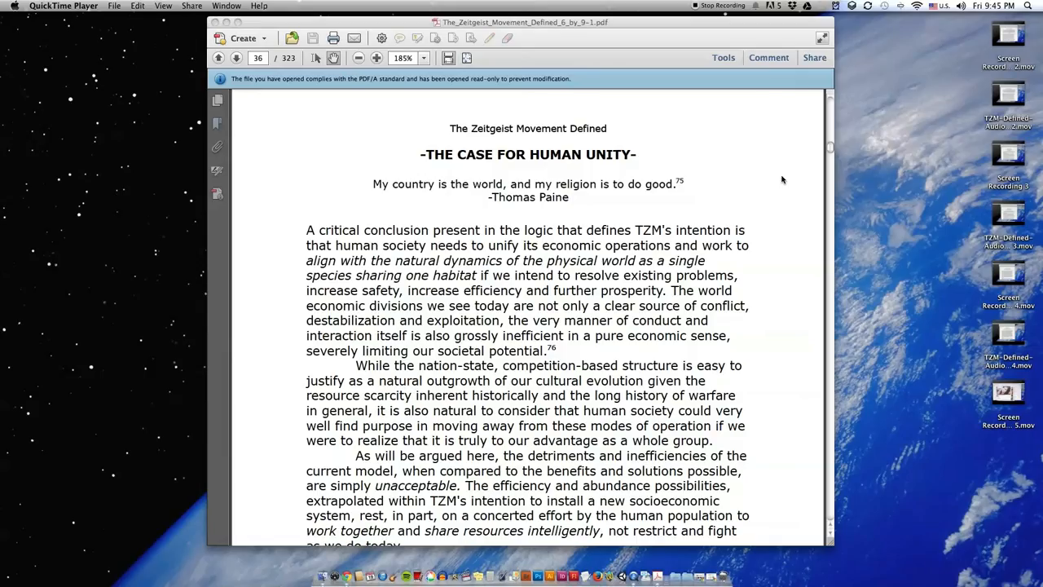
{"action": "scroll", "scroll_direction": "down", "scroll_amount": 3}
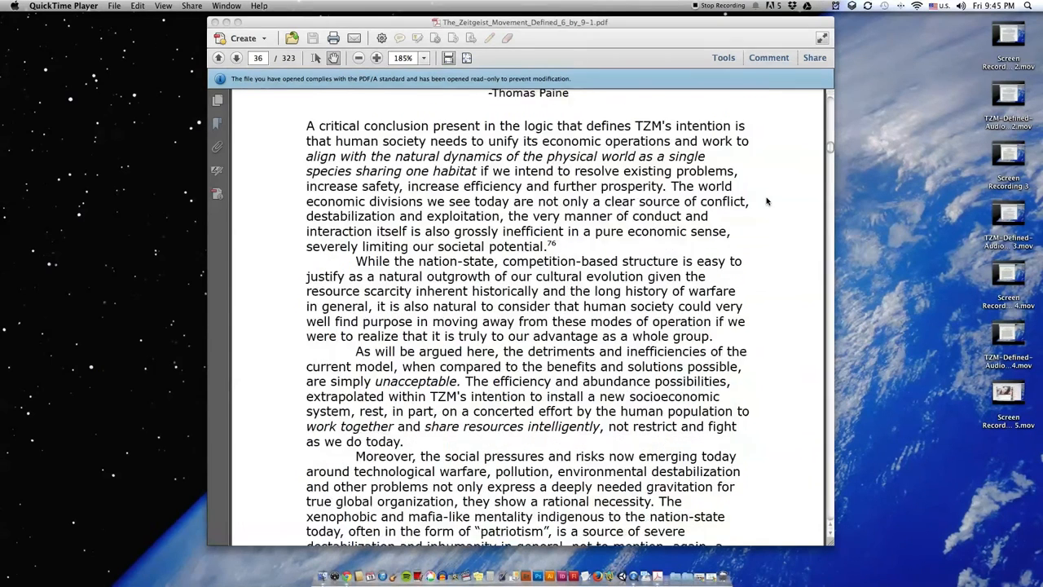
{"action": "scroll", "scroll_direction": "down", "scroll_amount": 3}
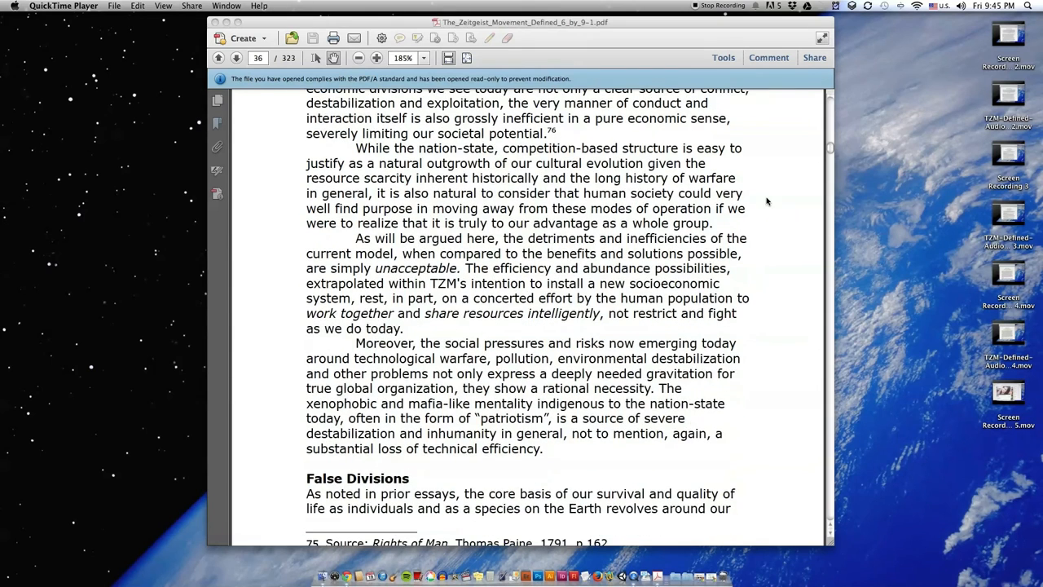
{"action": "scroll", "scroll_direction": "down", "scroll_amount": 3}
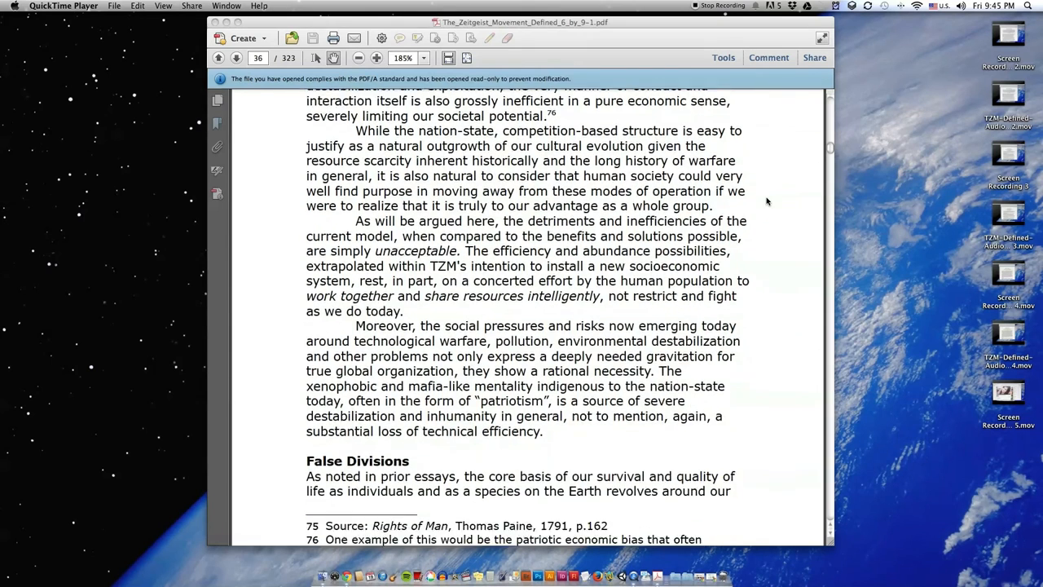
{"action": "scroll", "scroll_direction": "down", "scroll_amount": 3}
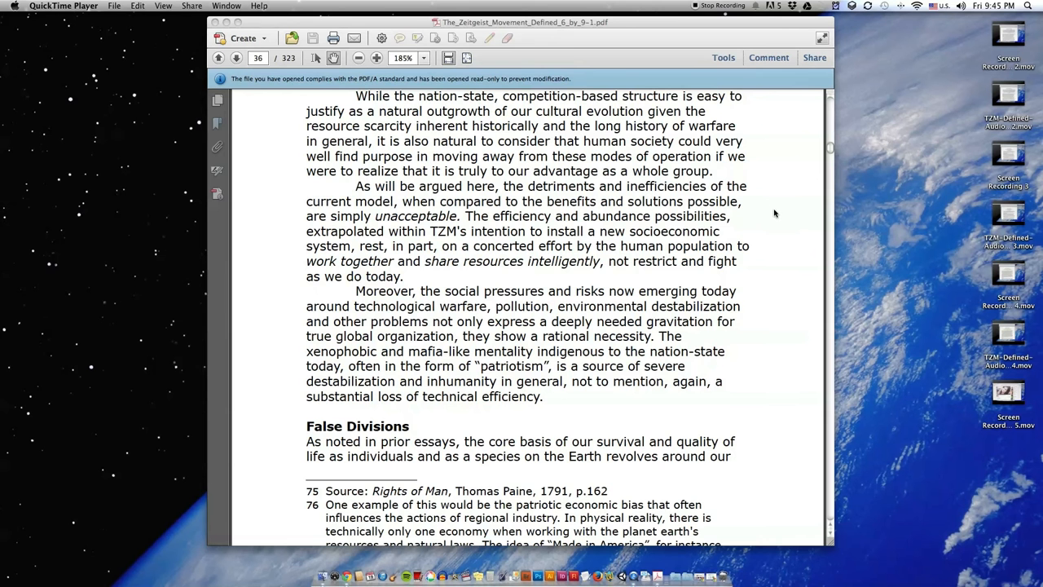
{"action": "scroll", "scroll_direction": "down", "scroll_amount": 3}
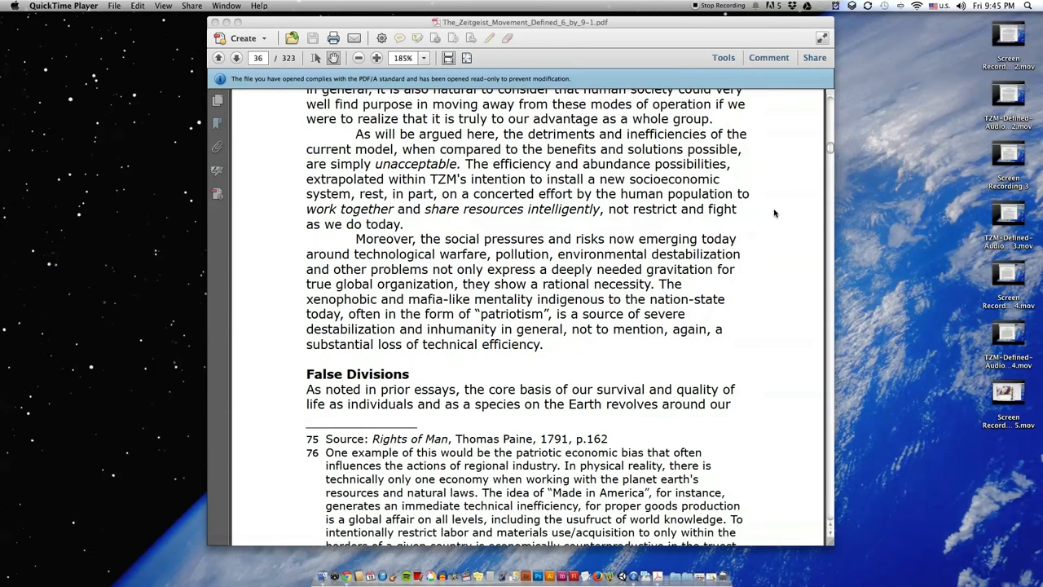
{"action": "scroll", "scroll_direction": "down", "scroll_amount": 3}
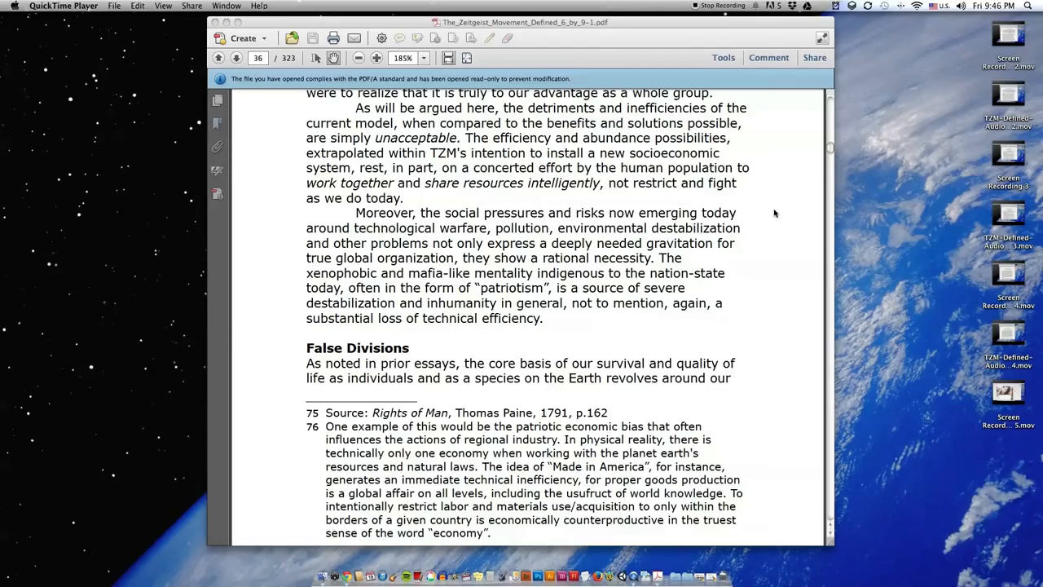
{"action": "scroll", "scroll_direction": "down", "scroll_amount": 3}
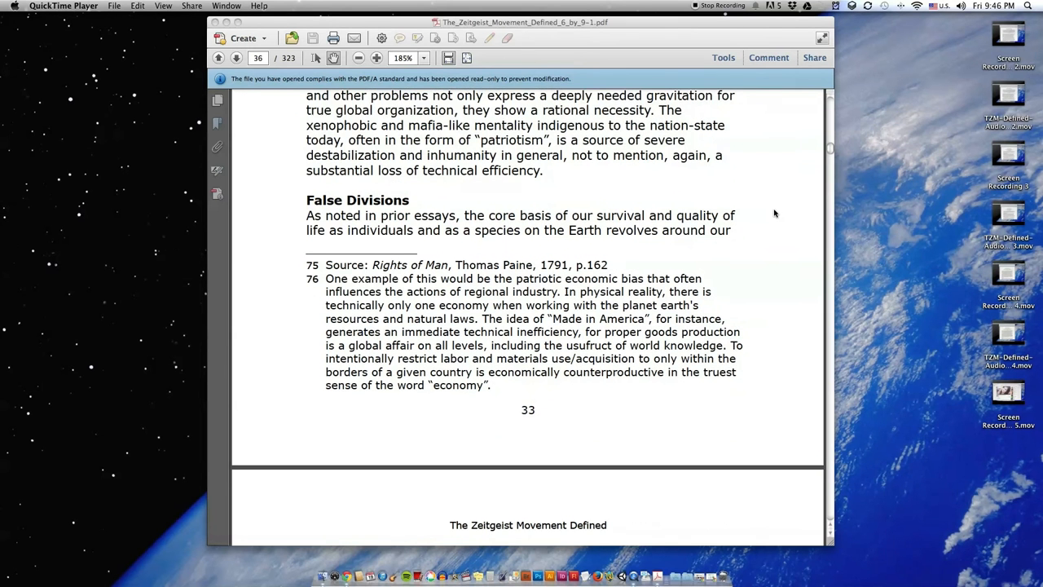
{"action": "scroll", "scroll_direction": "down", "scroll_amount": 3}
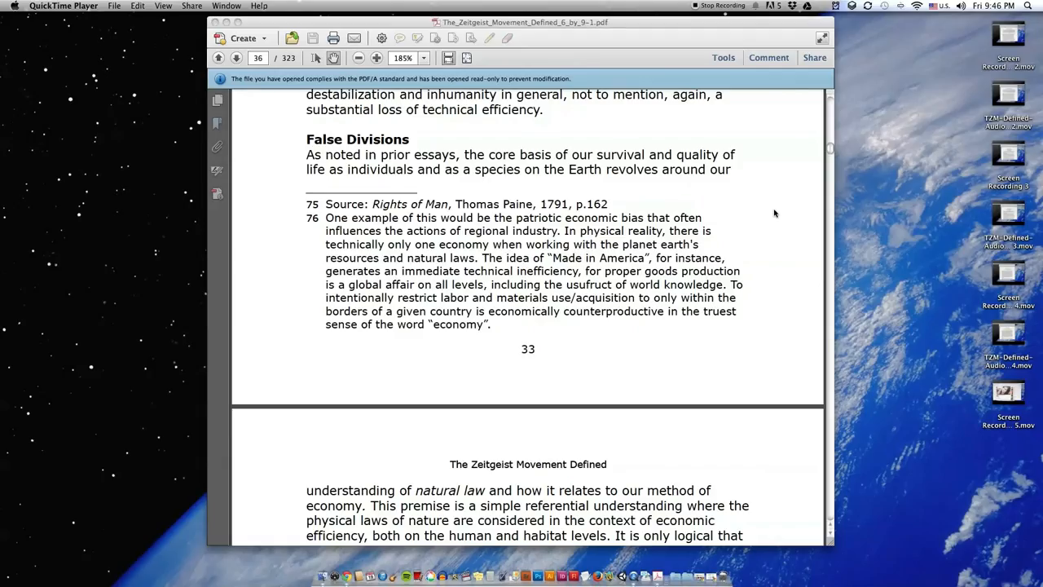
{"action": "scroll", "scroll_direction": "down", "scroll_amount": 3}
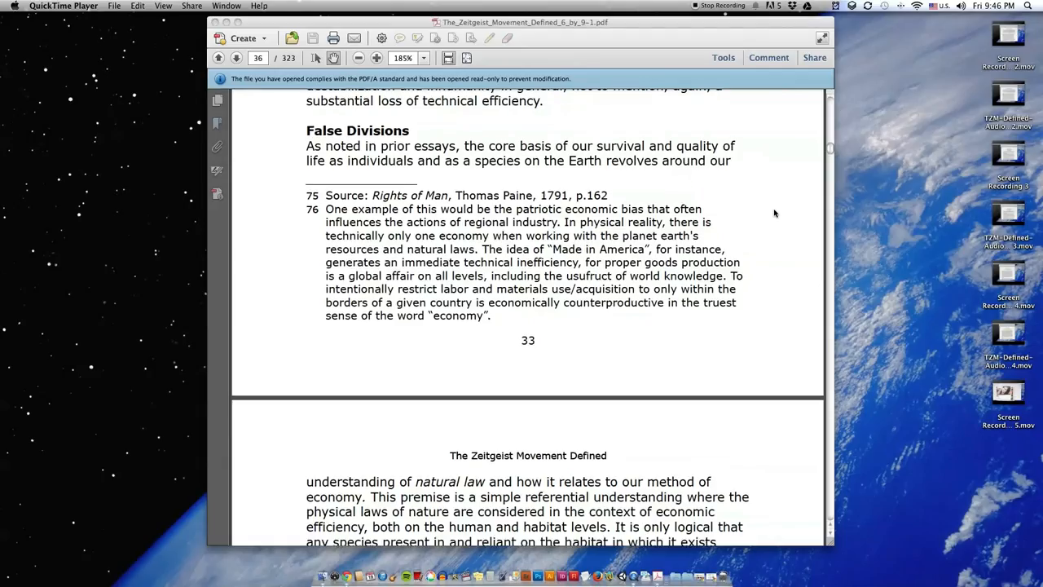
{"action": "scroll", "scroll_direction": "down", "scroll_amount": 3}
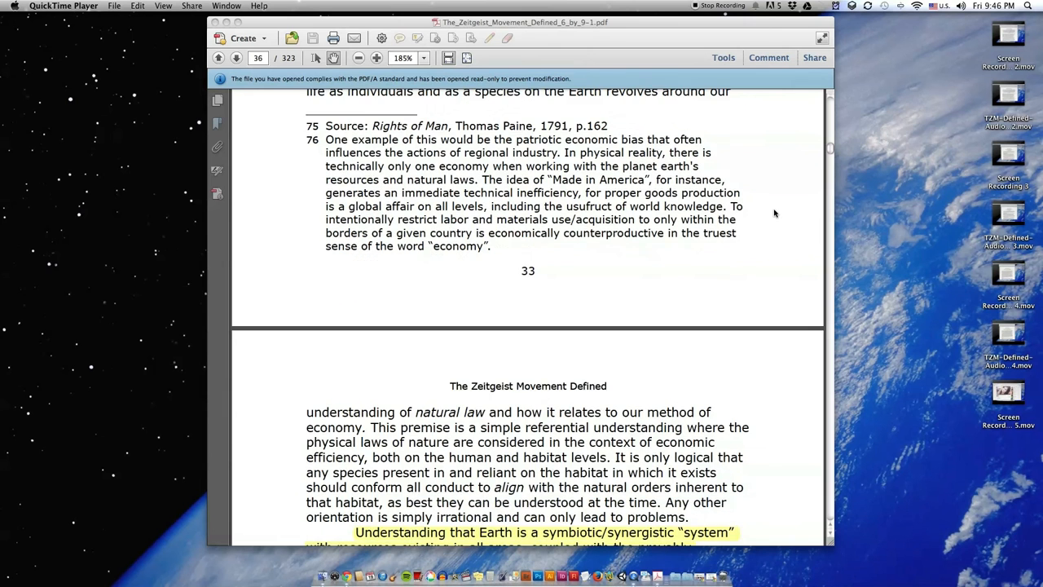
{"action": "scroll", "scroll_direction": "down", "scroll_amount": 3}
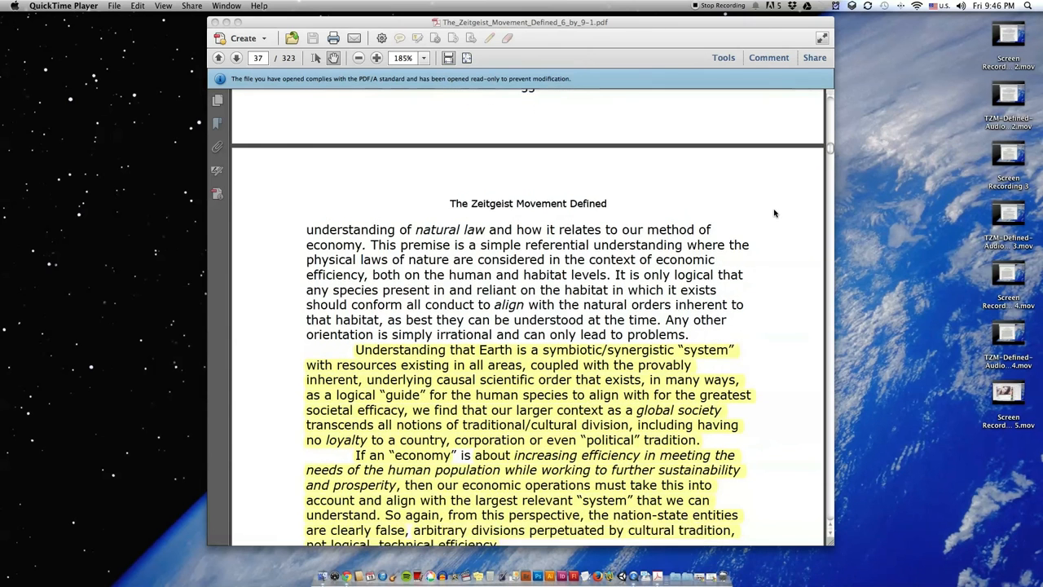
{"action": "scroll", "scroll_direction": "down", "scroll_amount": 3}
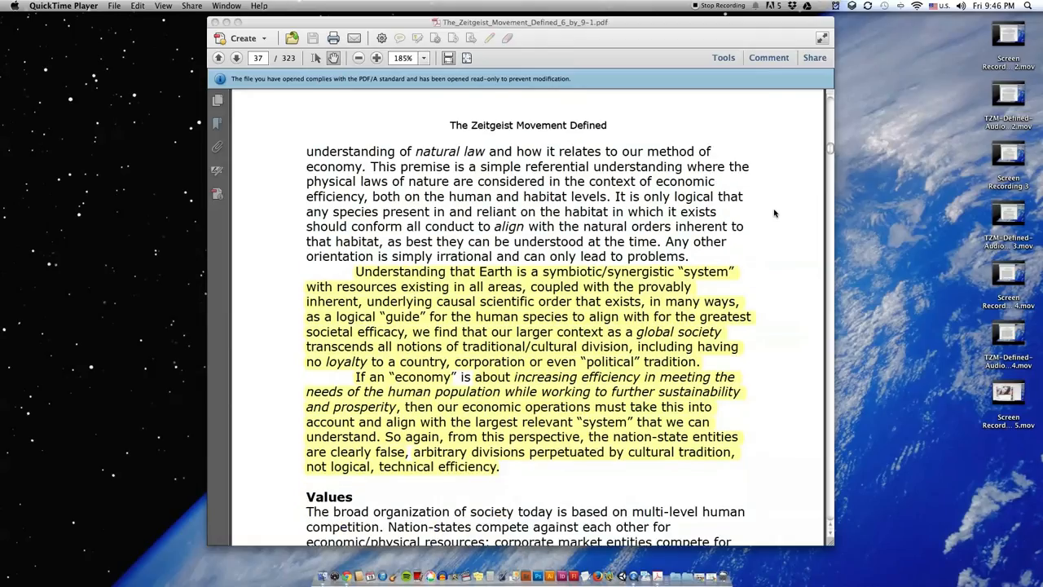
{"action": "scroll", "scroll_direction": "down", "scroll_amount": 3}
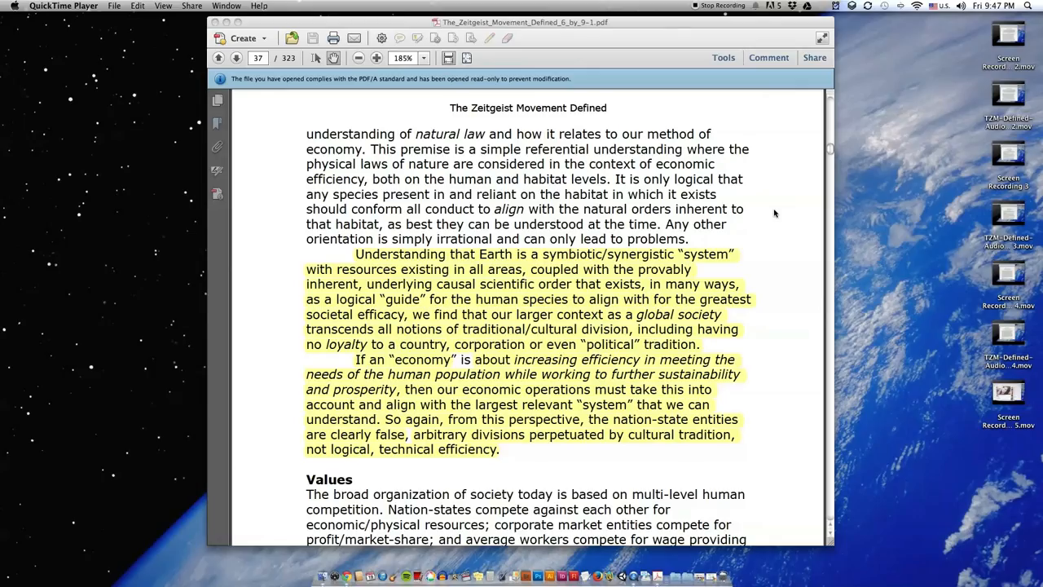
{"action": "mouse_move", "coordinate": [779, 232]}
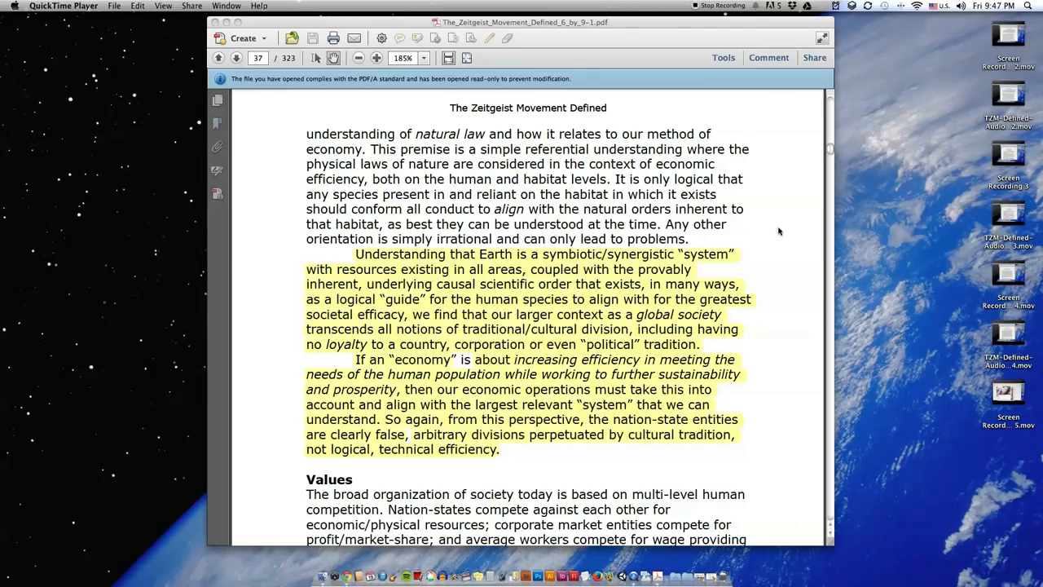
{"action": "scroll", "scroll_direction": "down", "scroll_amount": 3}
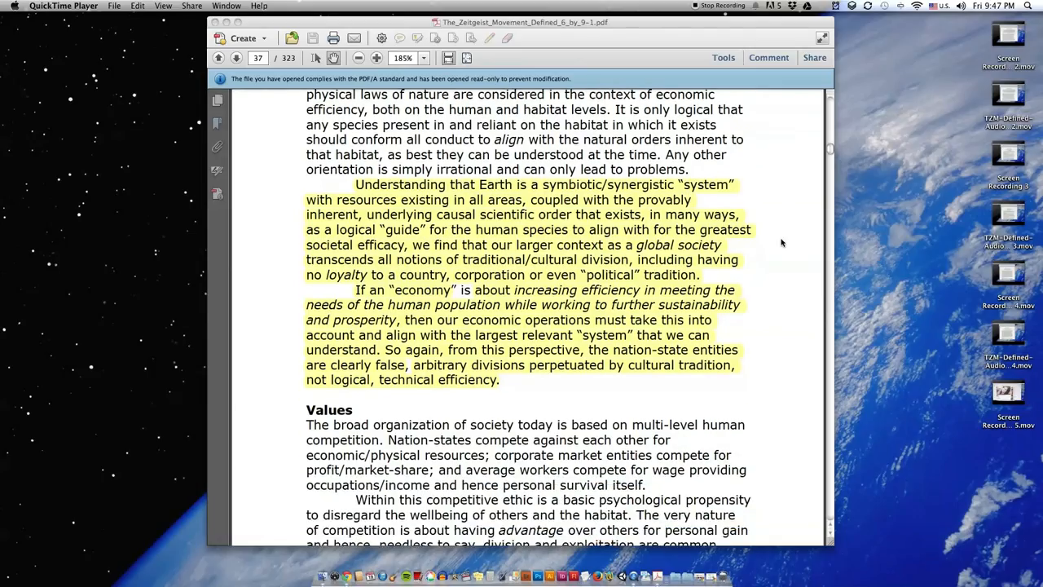
{"action": "scroll", "scroll_direction": "down", "scroll_amount": 3}
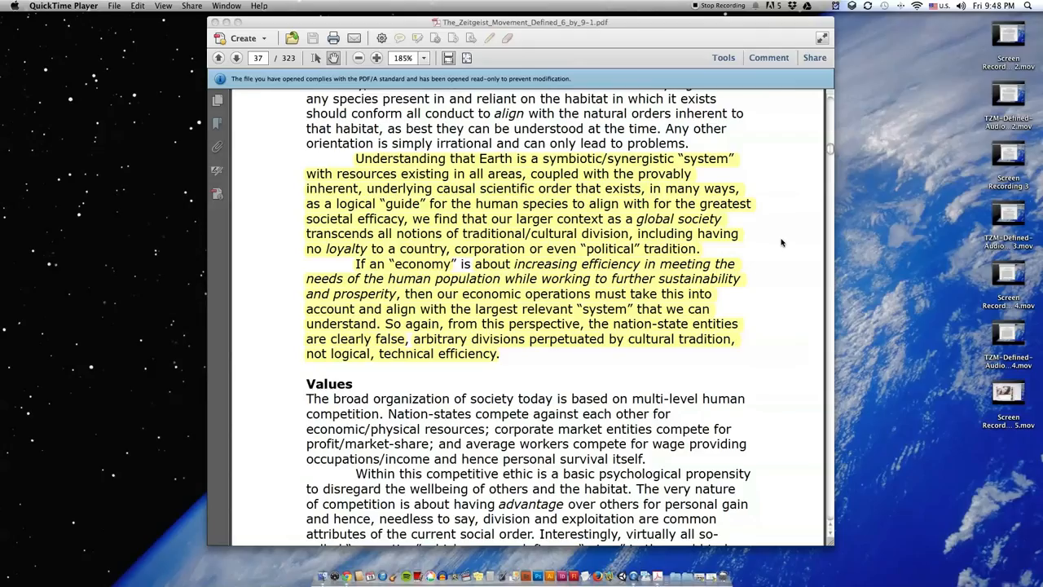
{"action": "mouse_move", "coordinate": [791, 285]}
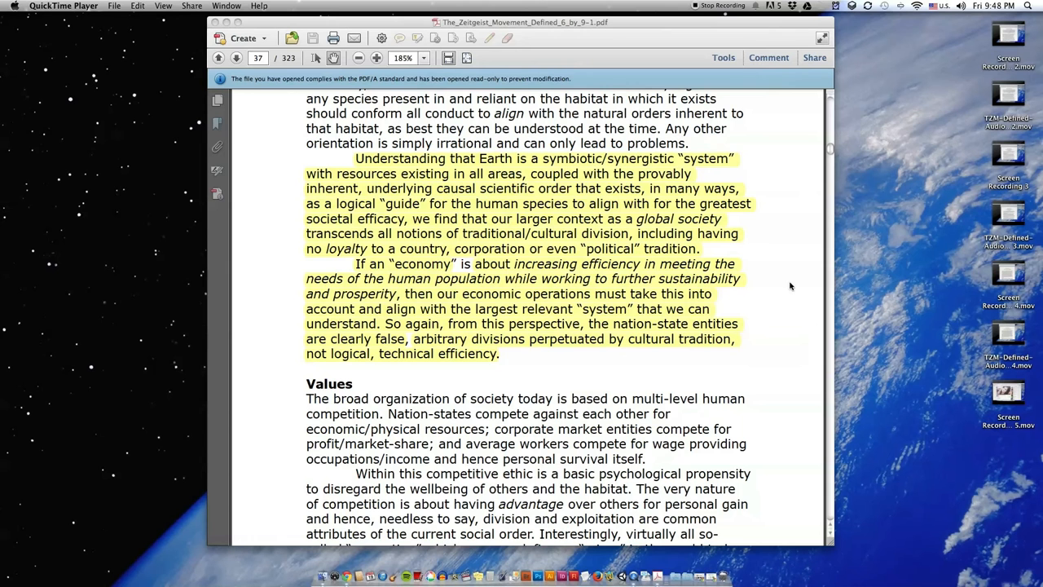
{"action": "mouse_move", "coordinate": [787, 286]}
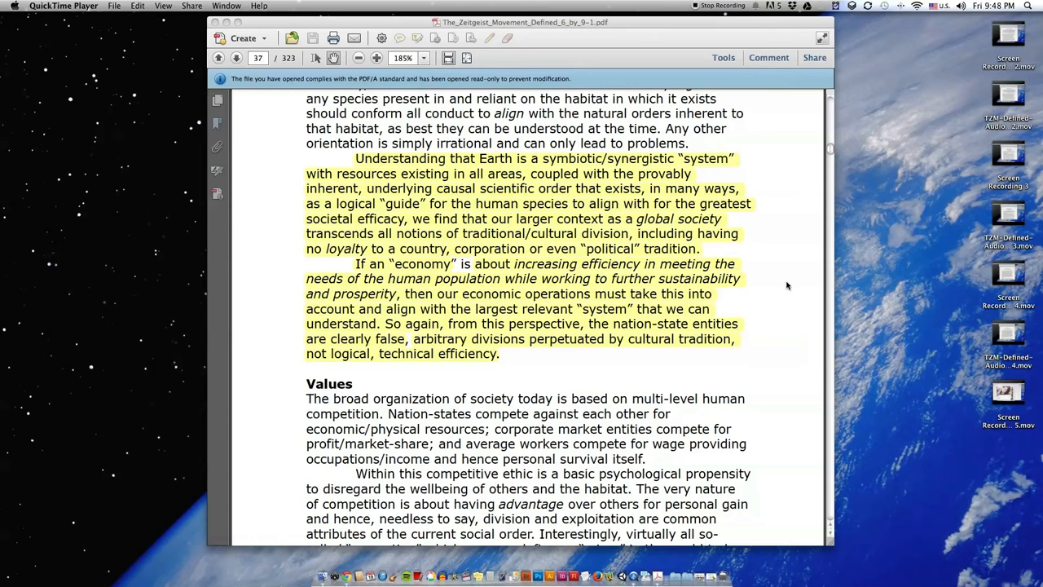
{"action": "scroll", "scroll_direction": "down", "scroll_amount": 3}
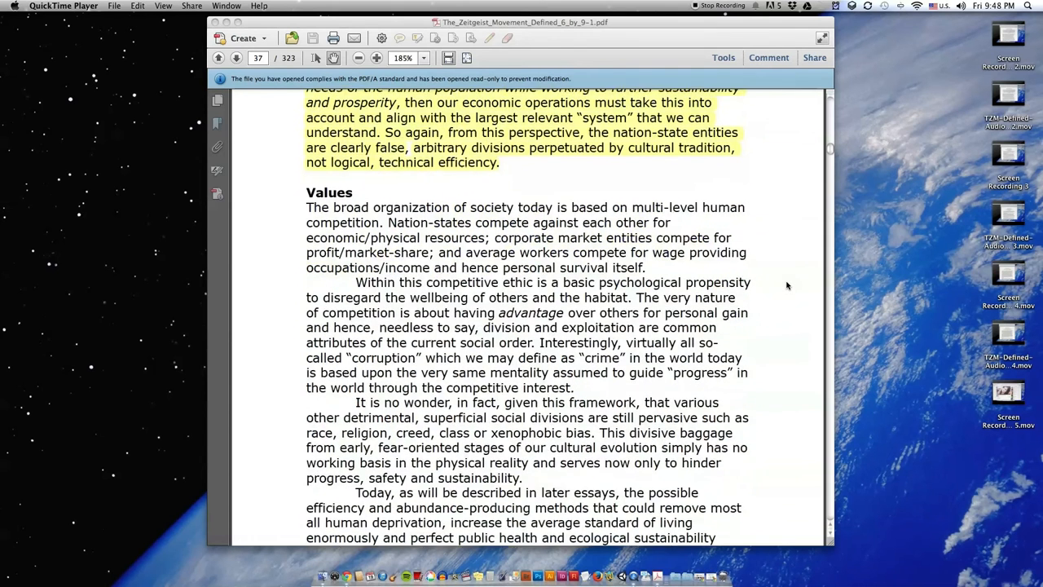
{"action": "scroll", "scroll_direction": "down", "scroll_amount": 3}
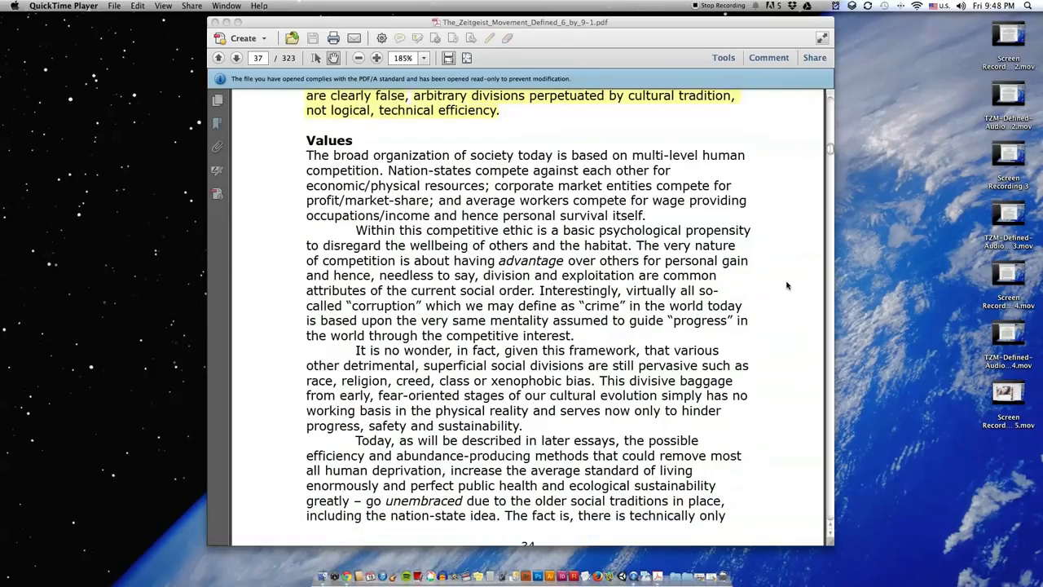
{"action": "scroll", "scroll_direction": "down", "scroll_amount": 3}
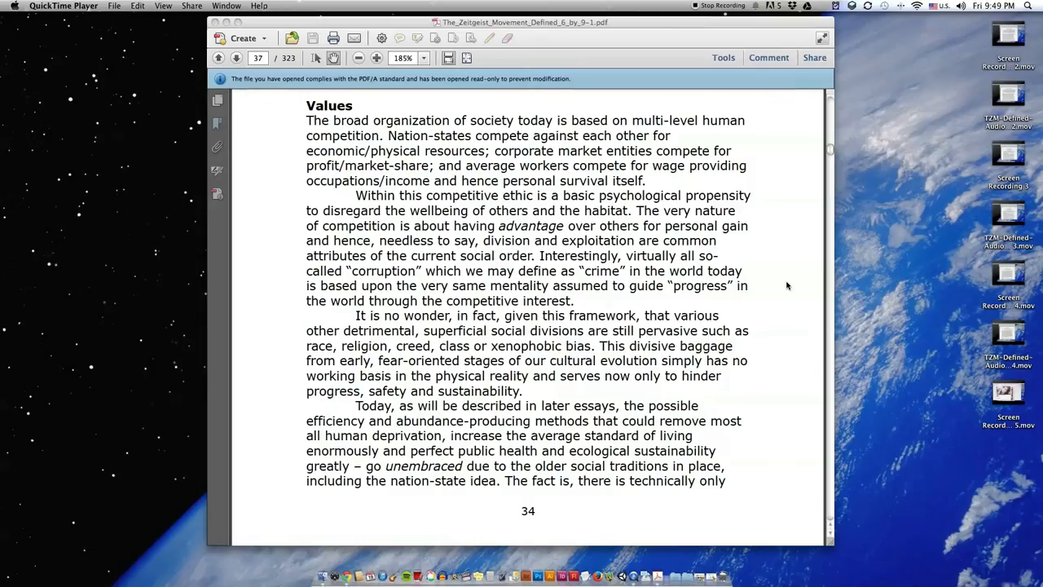
{"action": "mouse_move", "coordinate": [779, 296]}
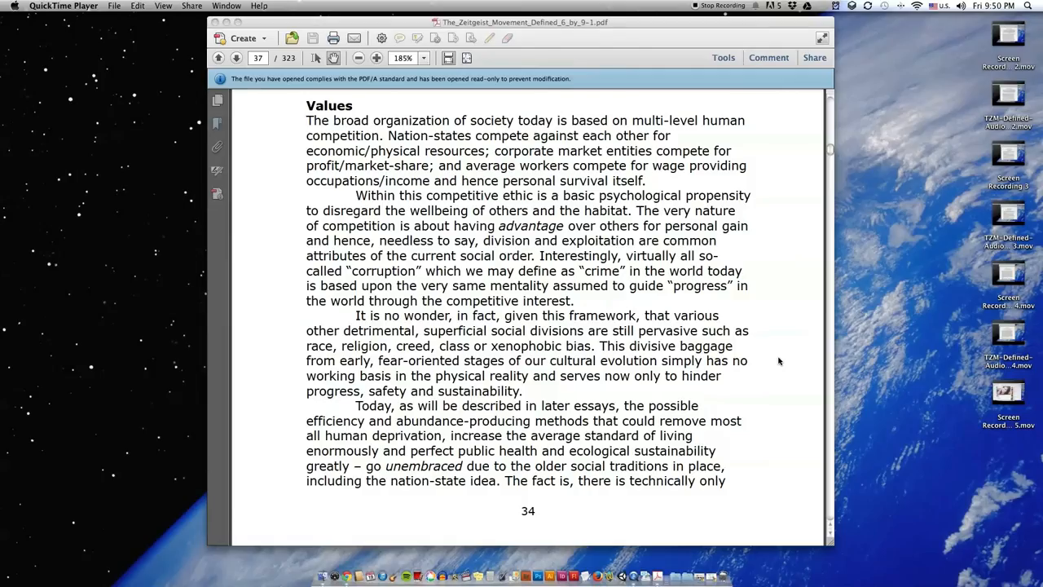
{"action": "scroll", "scroll_direction": "down", "scroll_amount": 3}
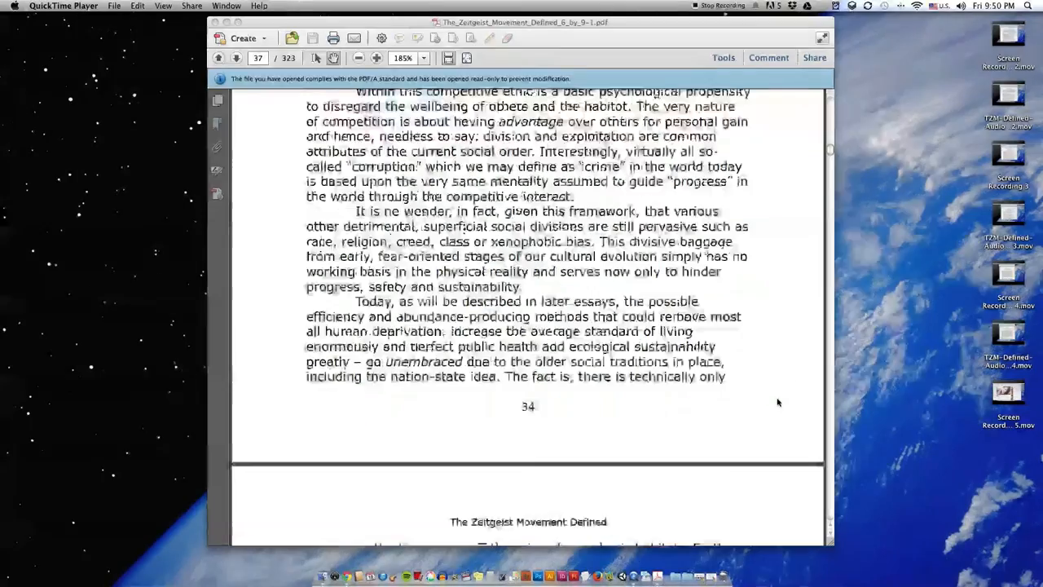
{"action": "scroll", "scroll_direction": "down", "scroll_amount": 3}
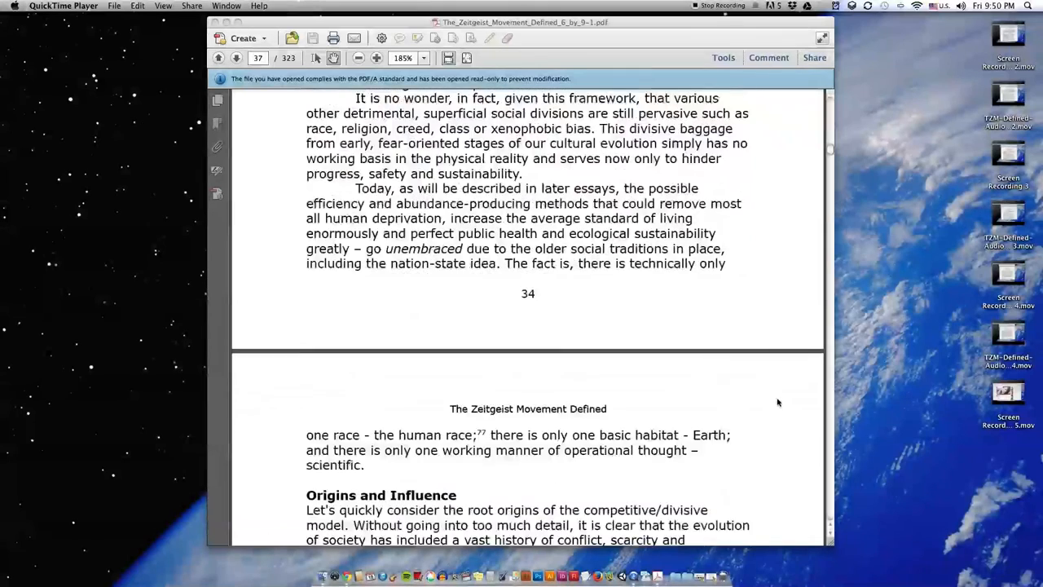
{"action": "scroll", "scroll_direction": "down", "scroll_amount": 3}
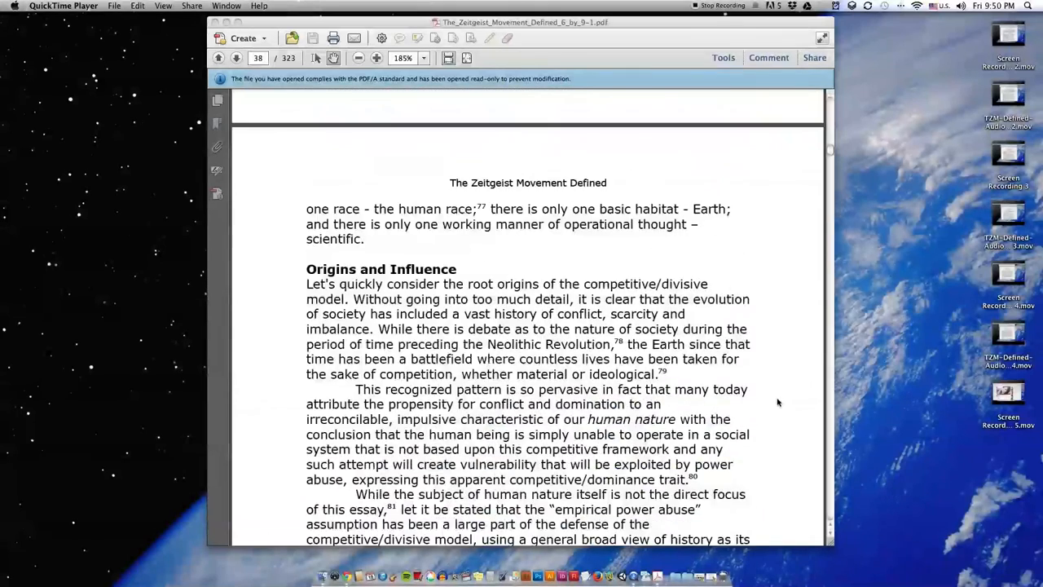
{"action": "scroll", "scroll_direction": "down", "scroll_amount": 3}
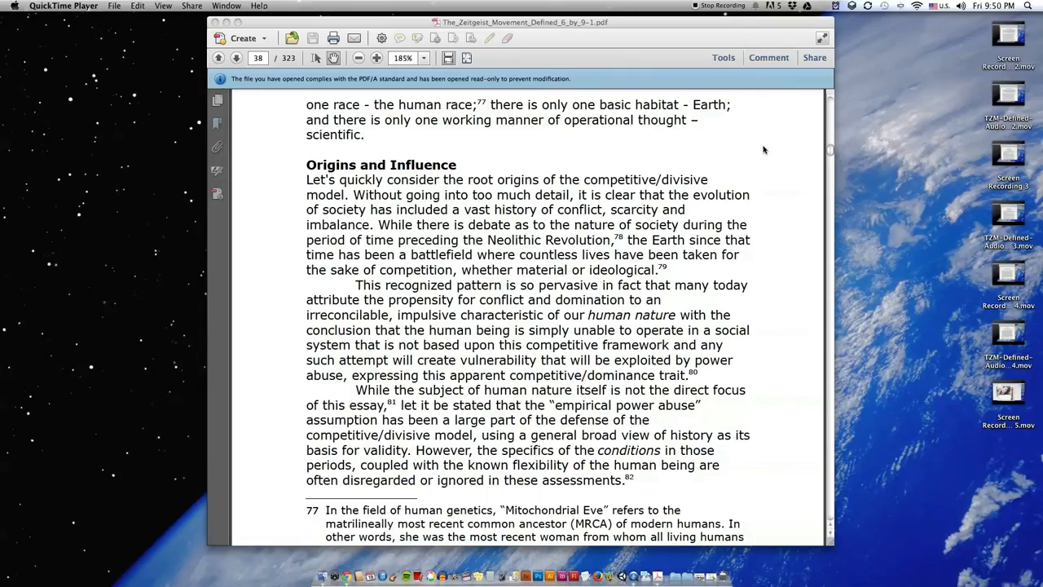
{"action": "scroll", "scroll_direction": "down", "scroll_amount": 3}
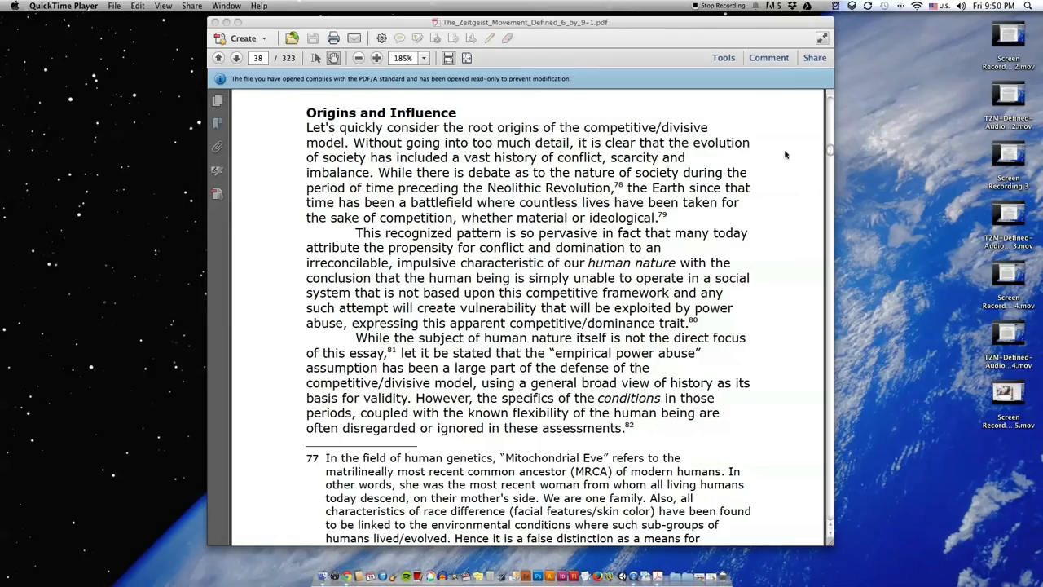
{"action": "mouse_move", "coordinate": [779, 156]}
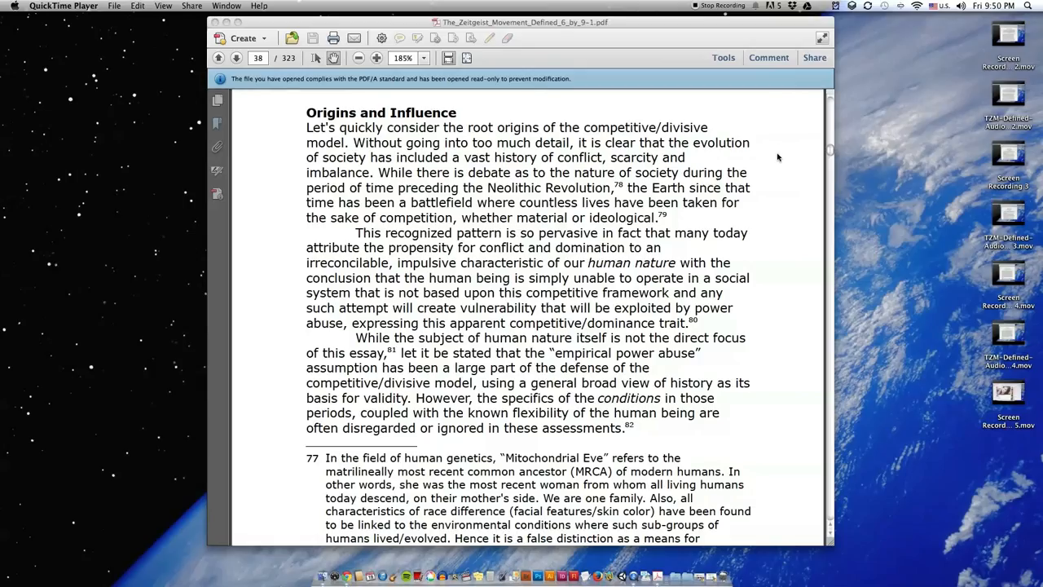
{"action": "scroll", "scroll_direction": "down", "scroll_amount": 3}
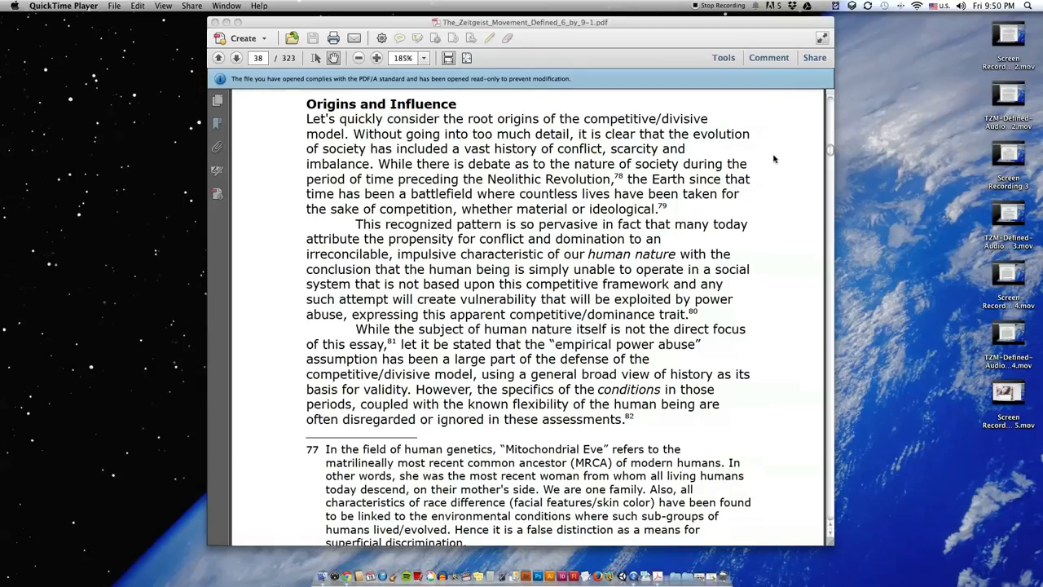
{"action": "scroll", "scroll_direction": "down", "scroll_amount": 3}
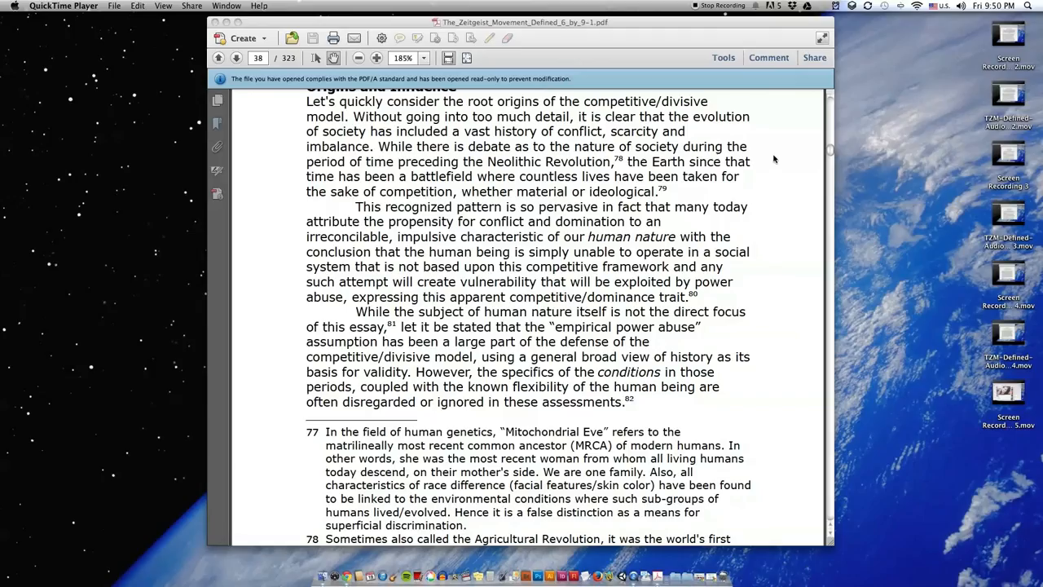
{"action": "mouse_move", "coordinate": [782, 158]}
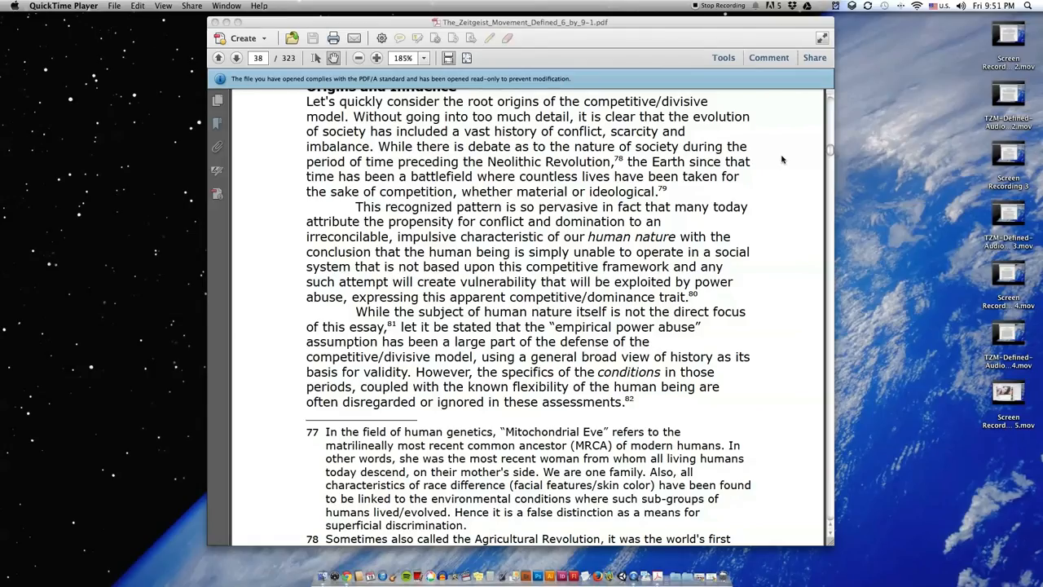
{"action": "scroll", "scroll_direction": "down", "scroll_amount": 3}
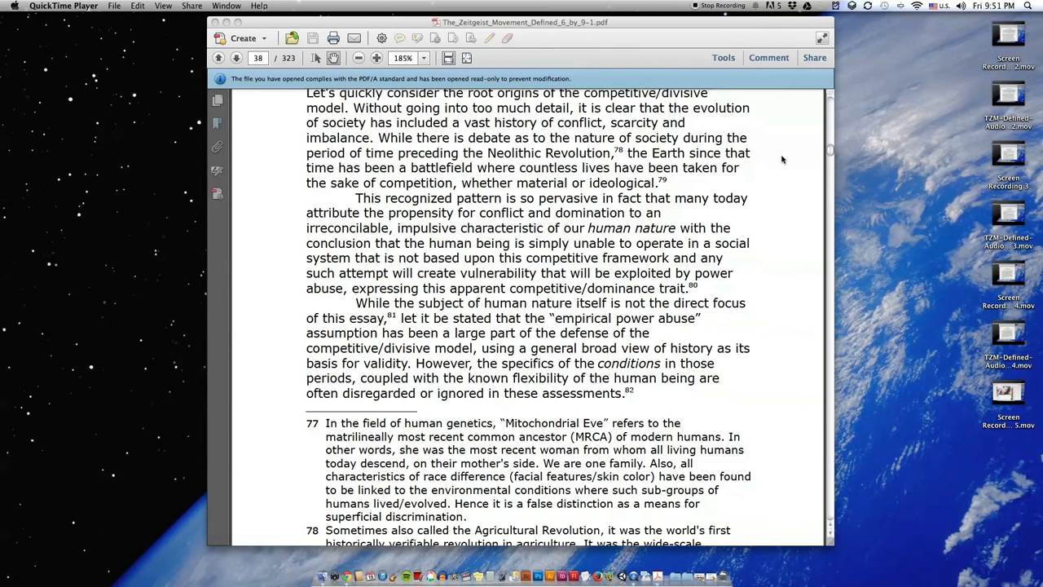
{"action": "scroll", "scroll_direction": "down", "scroll_amount": 3}
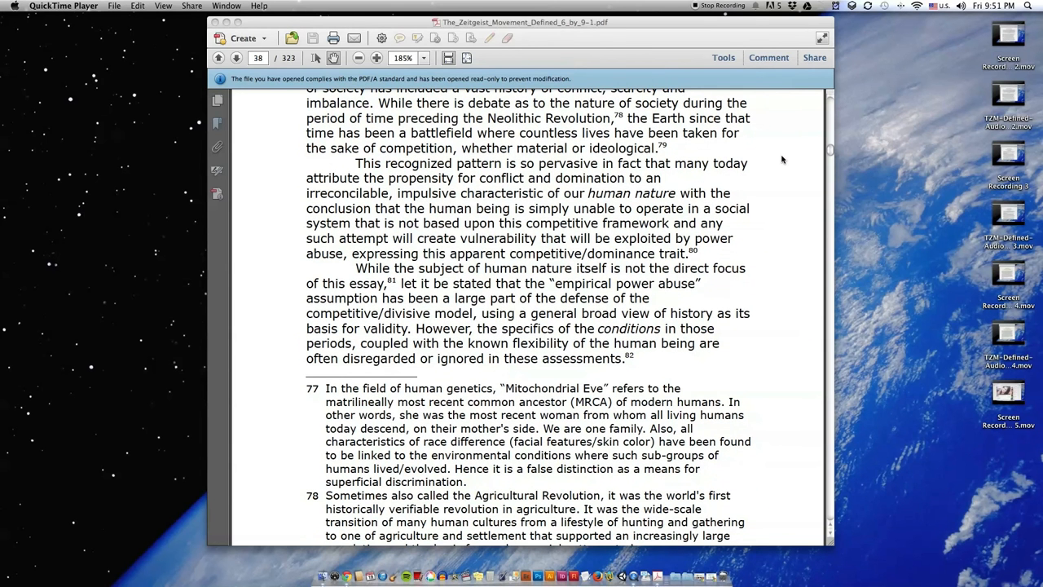
{"action": "scroll", "scroll_direction": "down", "scroll_amount": 3}
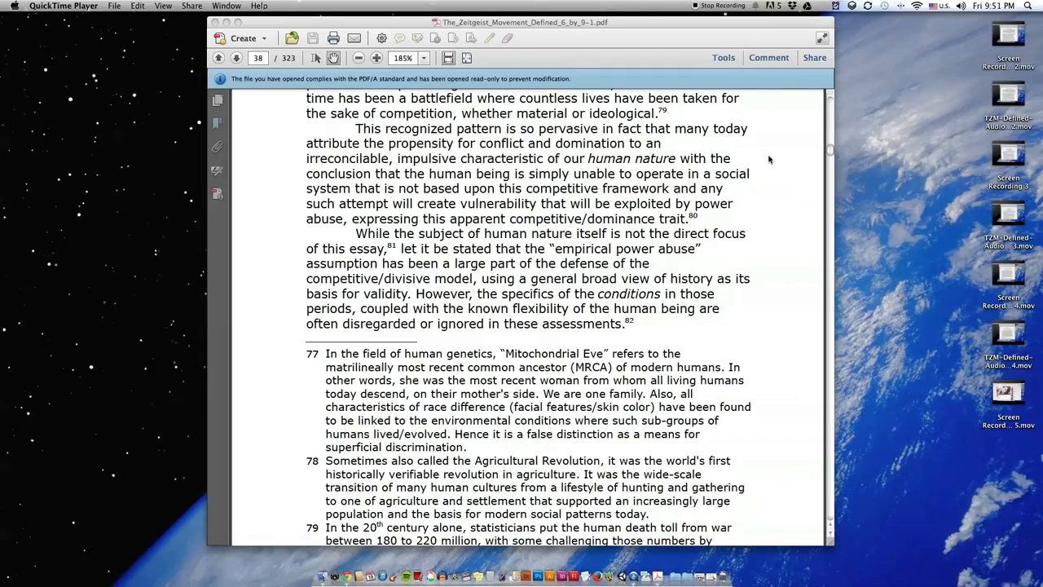
{"action": "mouse_move", "coordinate": [772, 172]}
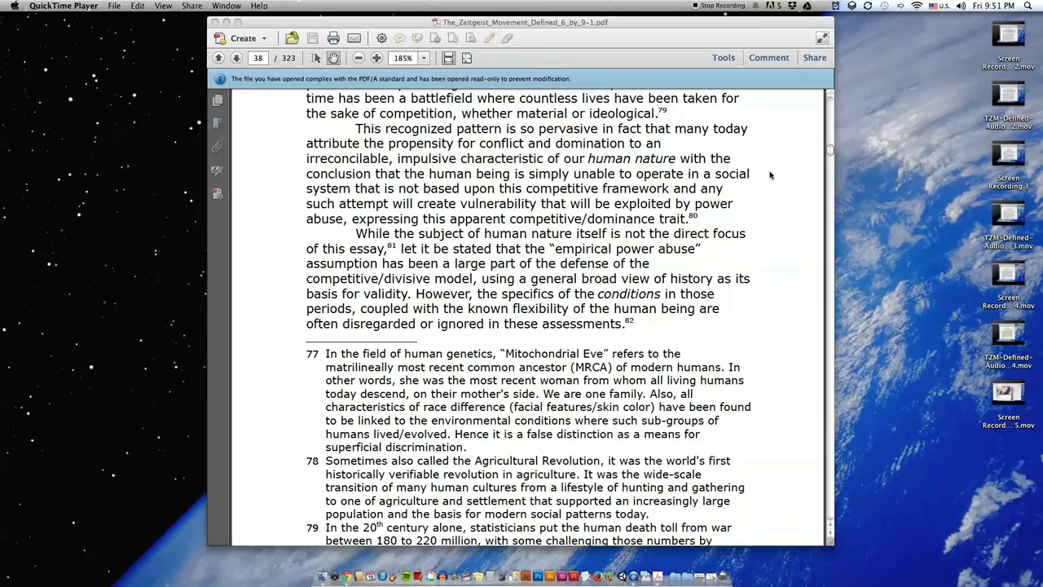
{"action": "scroll", "scroll_direction": "down", "scroll_amount": 3}
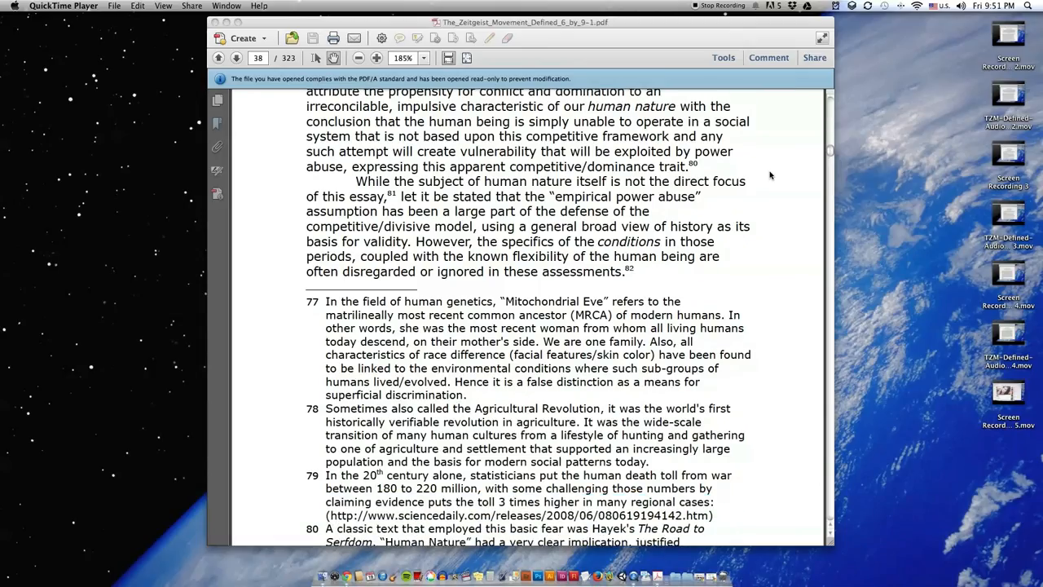
{"action": "scroll", "scroll_direction": "down", "scroll_amount": 3}
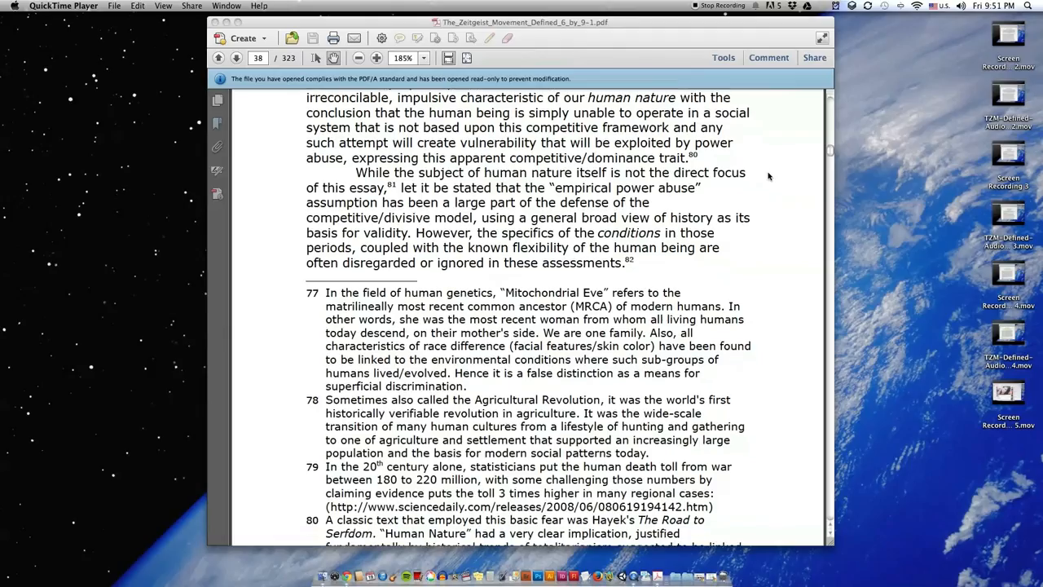
{"action": "scroll", "scroll_direction": "down", "scroll_amount": 3}
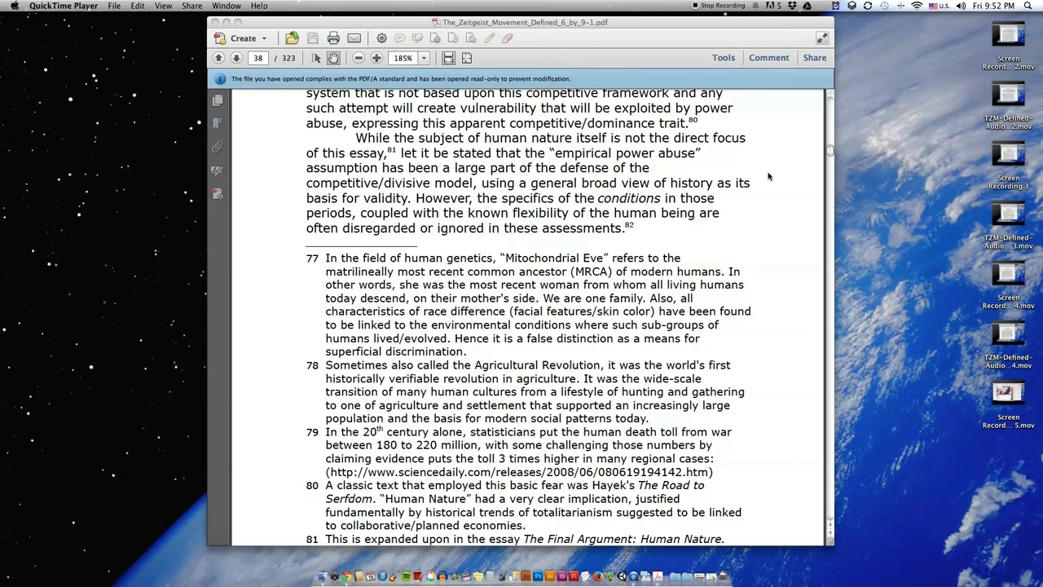
{"action": "scroll", "scroll_direction": "down", "scroll_amount": 3}
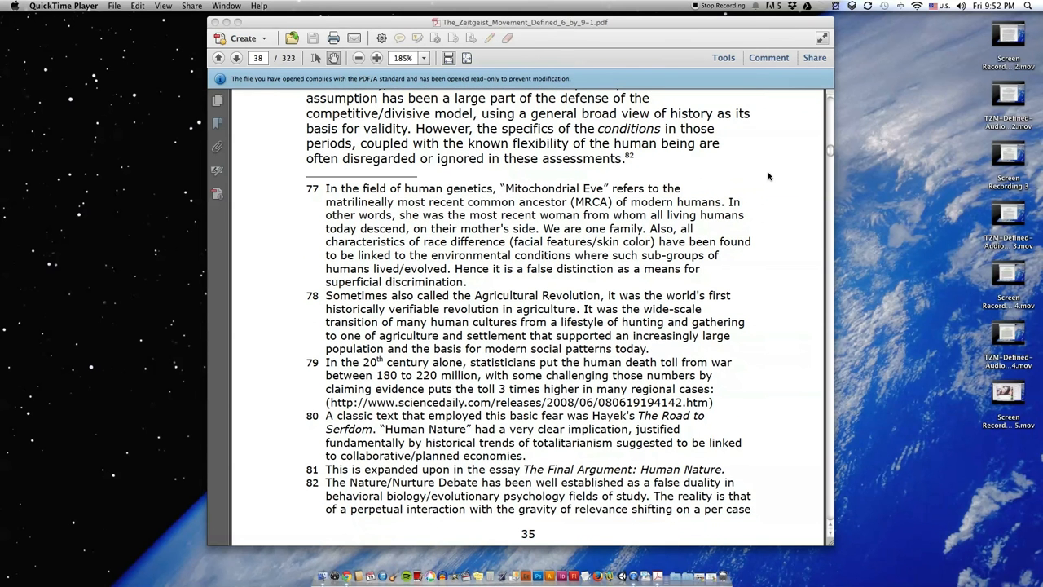
{"action": "scroll", "scroll_direction": "down", "scroll_amount": 3}
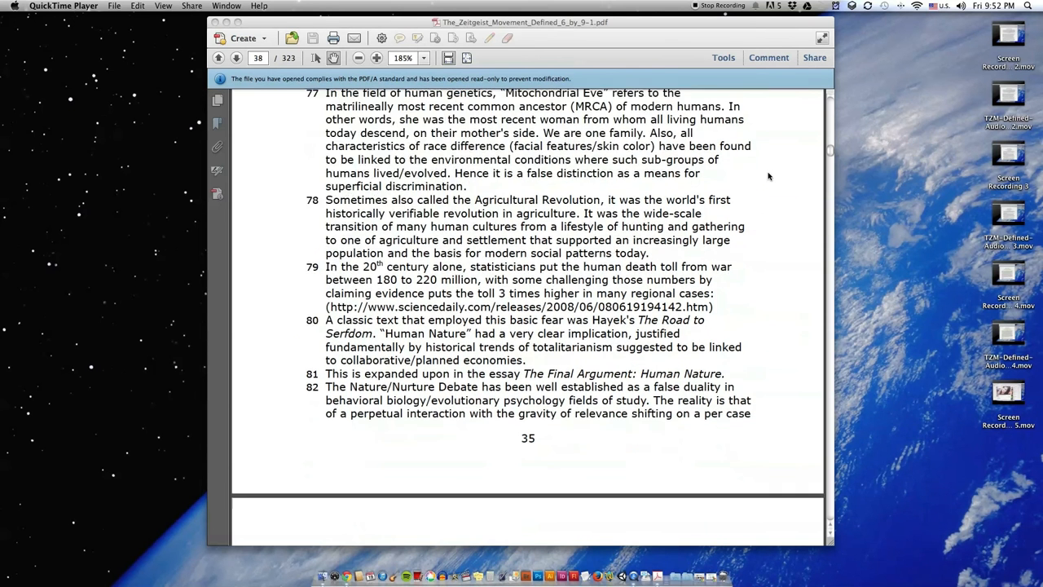
{"action": "scroll", "scroll_direction": "down", "scroll_amount": 3}
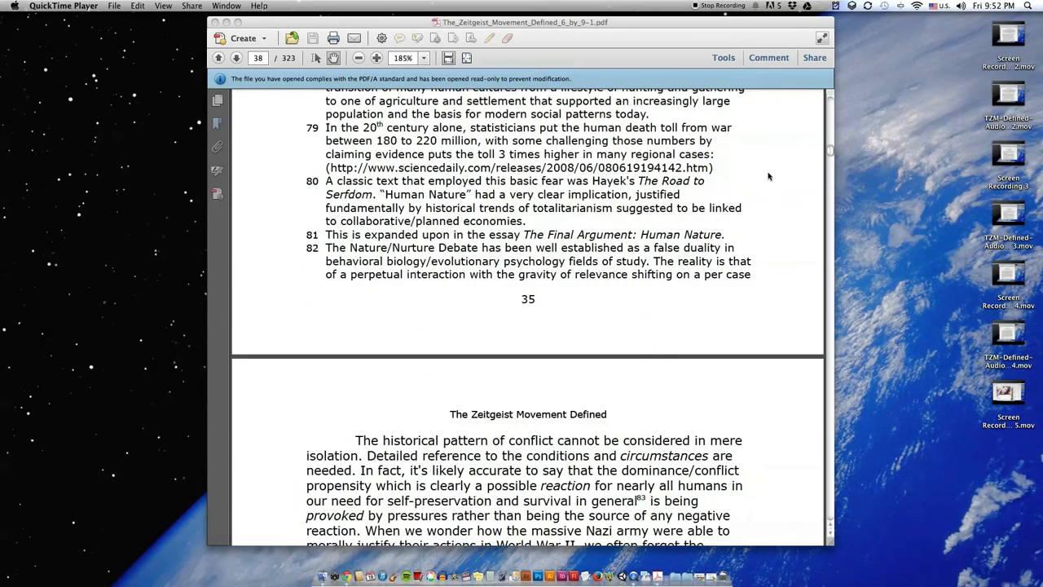
{"action": "scroll", "scroll_direction": "down", "scroll_amount": 3}
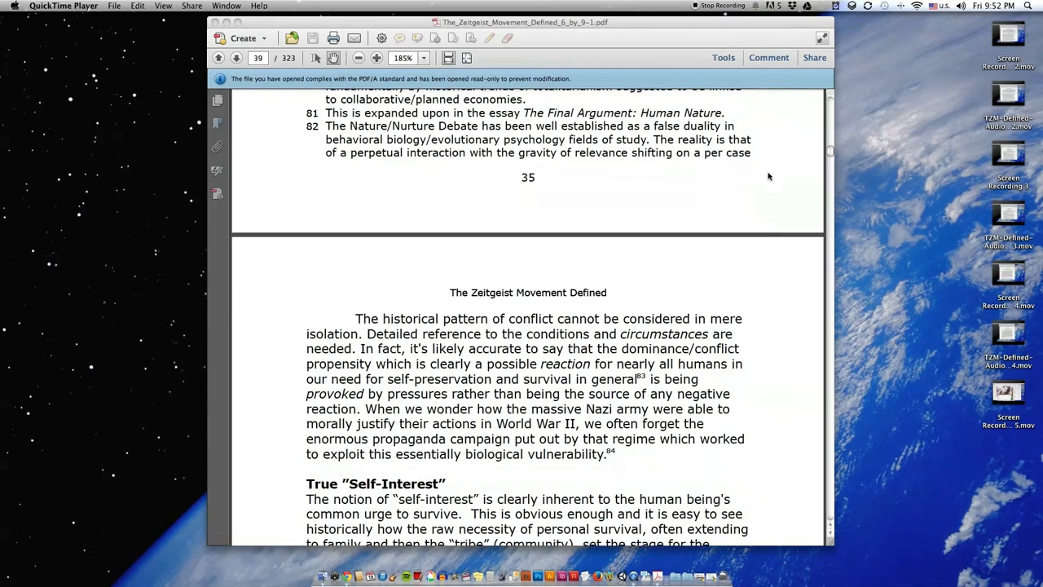
{"action": "scroll", "scroll_direction": "down", "scroll_amount": 3}
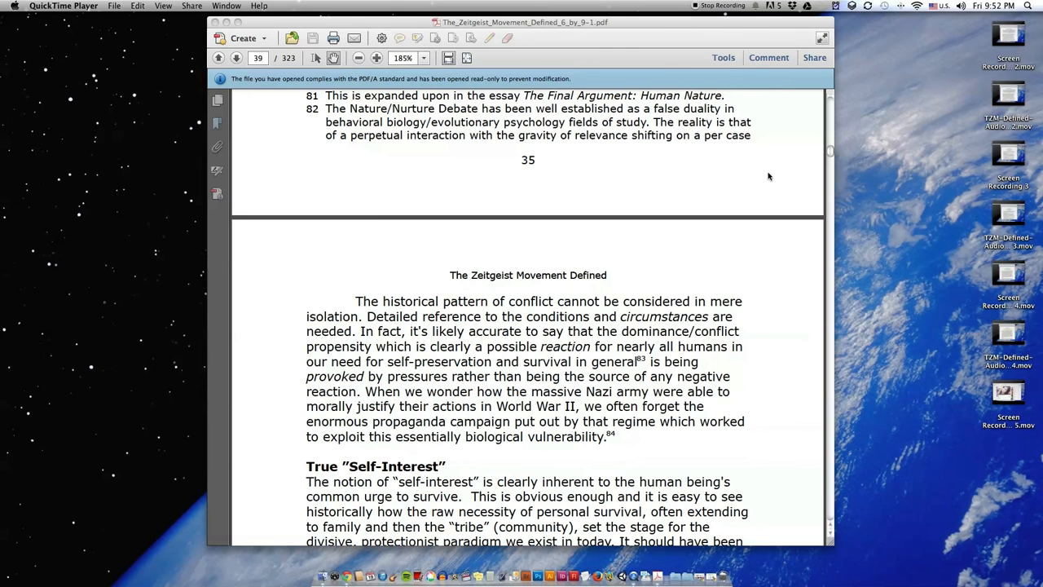
{"action": "scroll", "scroll_direction": "down", "scroll_amount": 3}
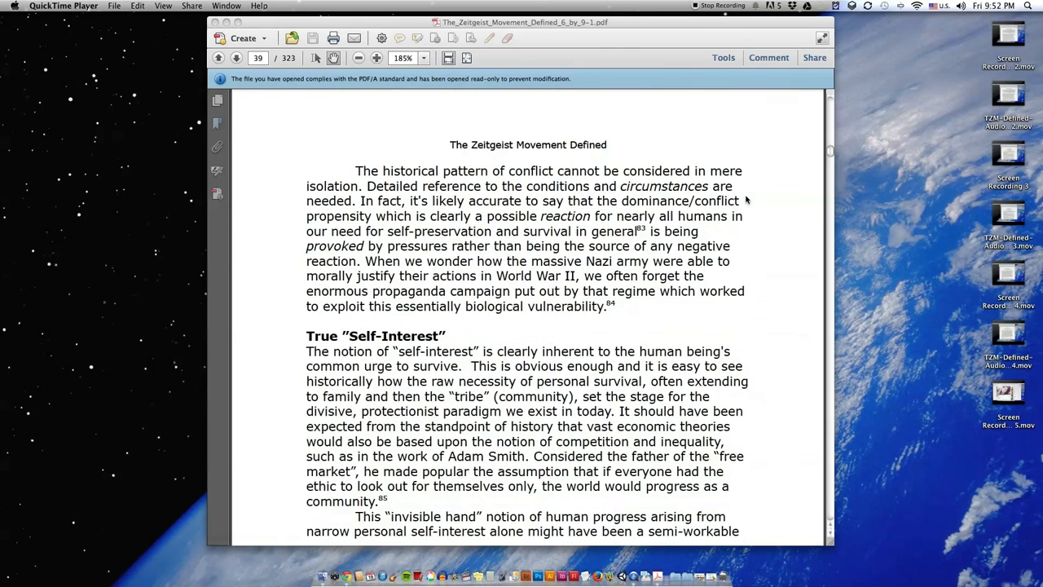
{"action": "scroll", "scroll_direction": "down", "scroll_amount": 3}
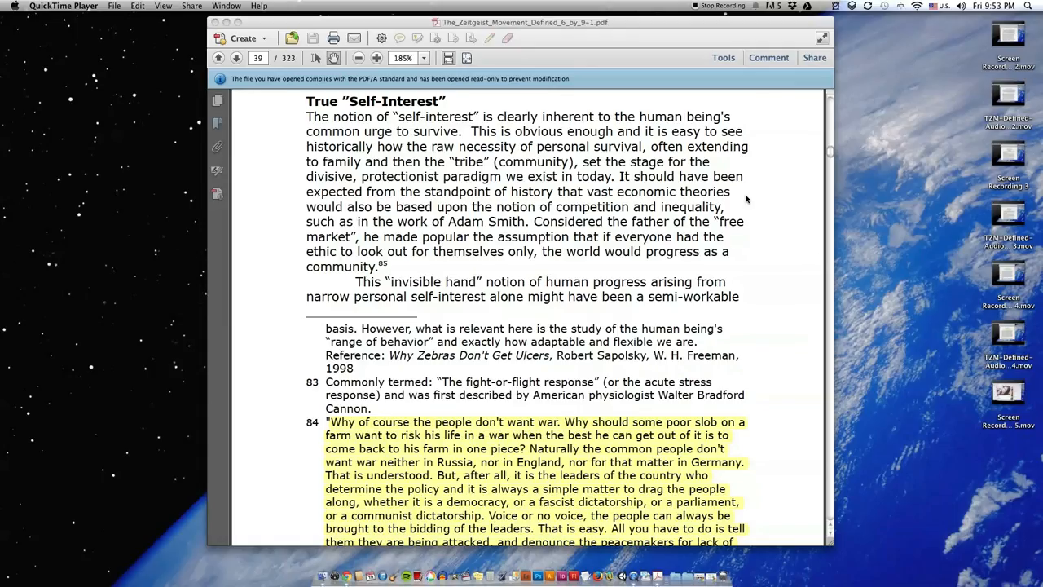
{"action": "mouse_move", "coordinate": [774, 153]}
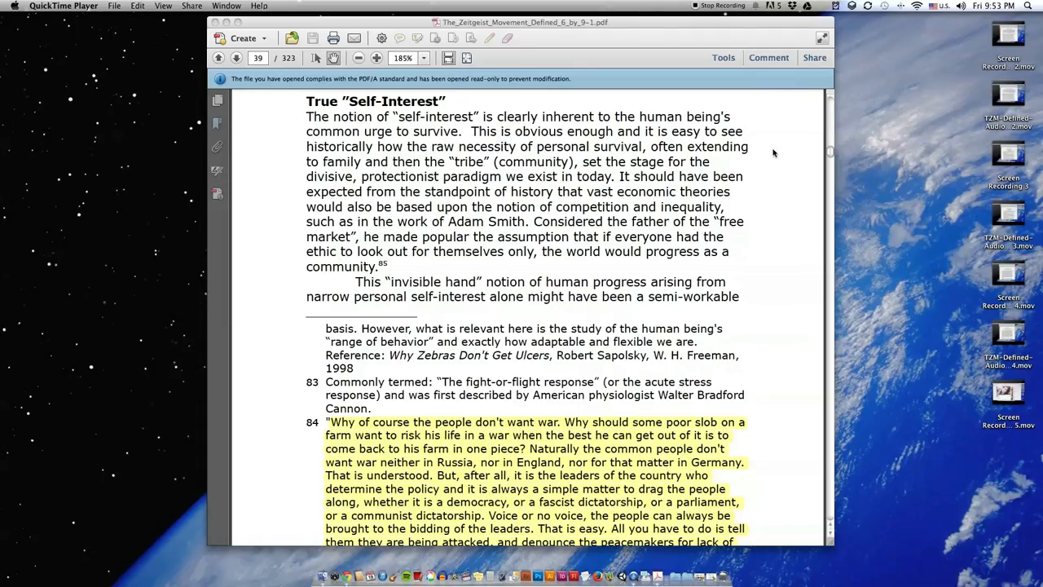
{"action": "mouse_move", "coordinate": [770, 160]}
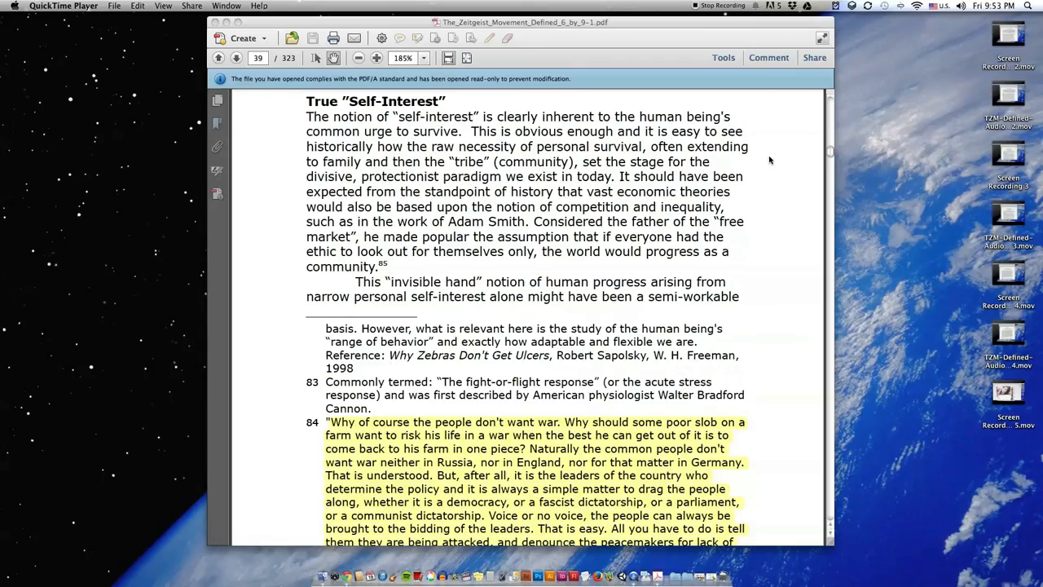
{"action": "mouse_move", "coordinate": [772, 194]}
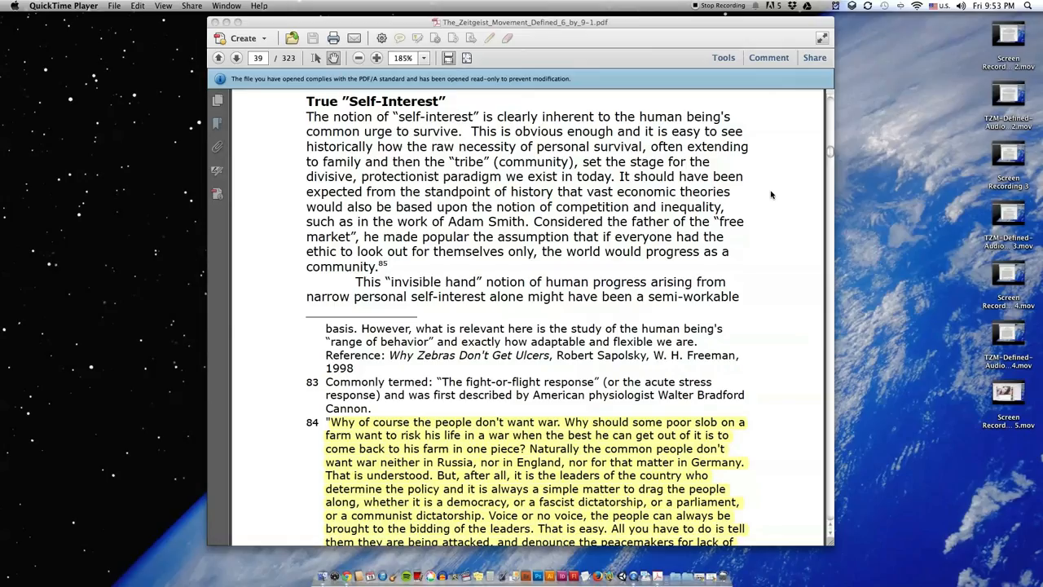
{"action": "mouse_move", "coordinate": [772, 224]}
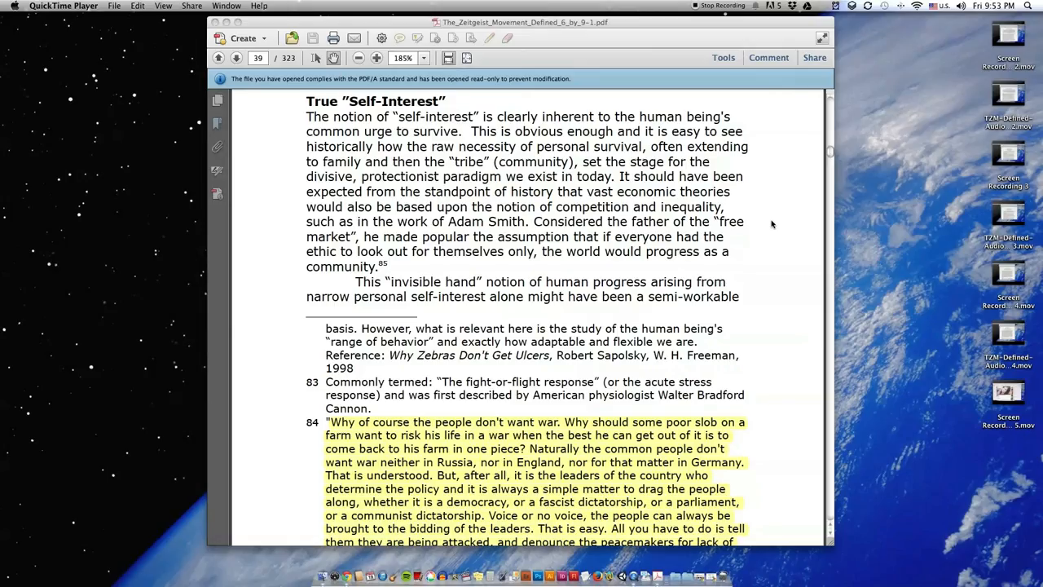
{"action": "mouse_move", "coordinate": [767, 229]}
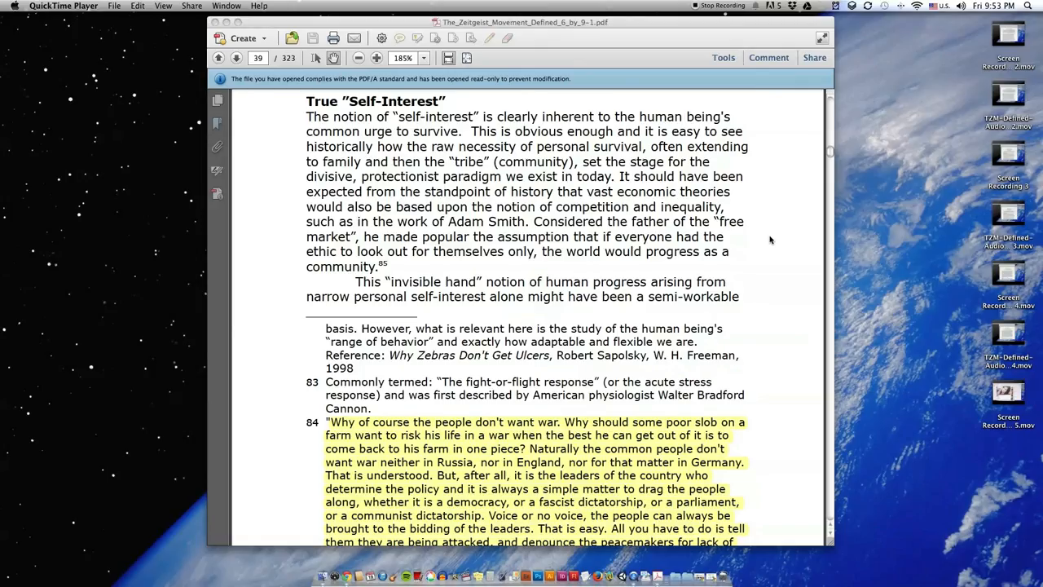
{"action": "mouse_move", "coordinate": [765, 285]}
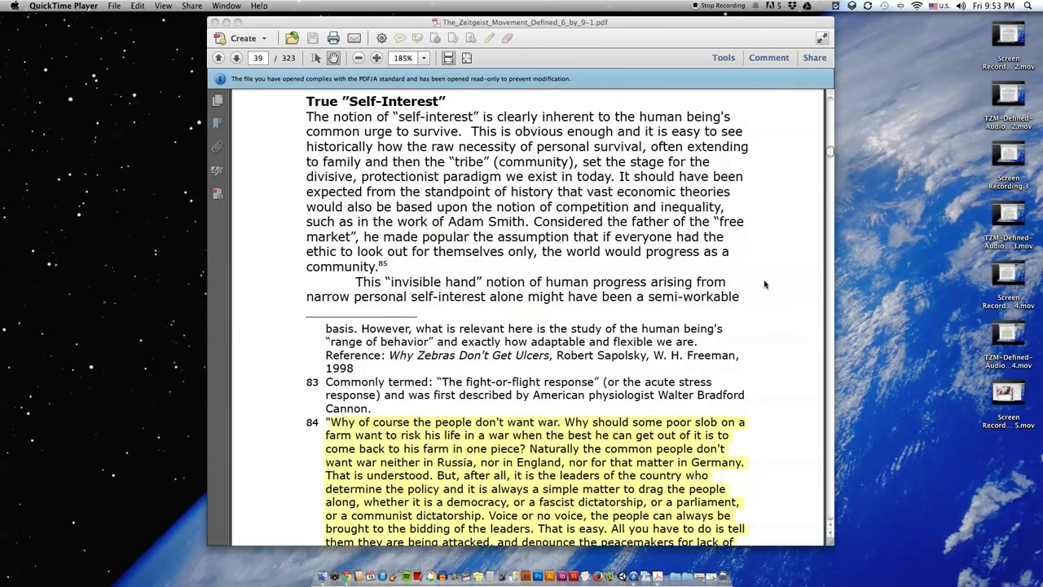
{"action": "scroll", "scroll_direction": "down", "scroll_amount": 3}
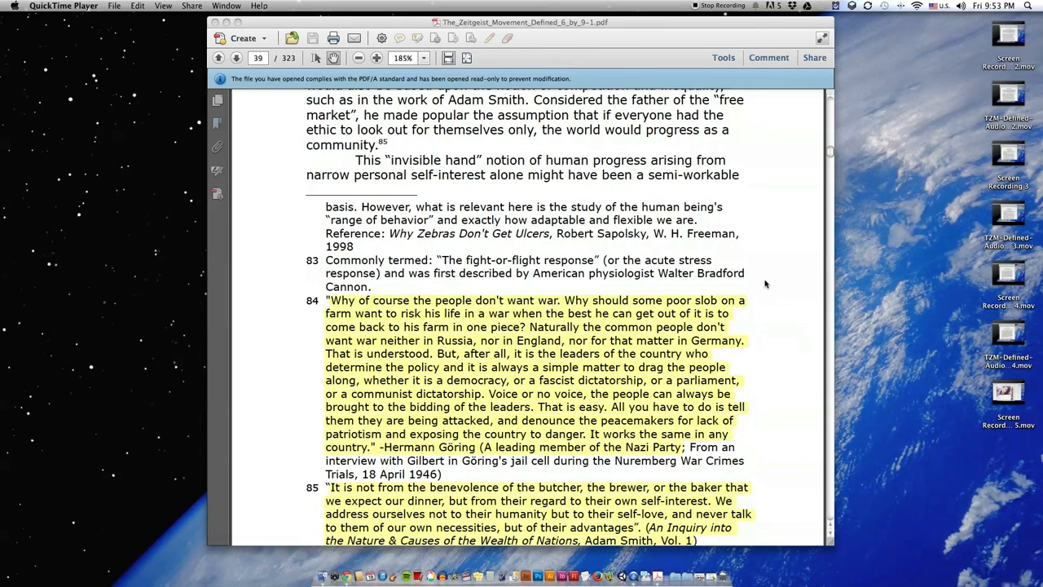
{"action": "scroll", "scroll_direction": "down", "scroll_amount": 3}
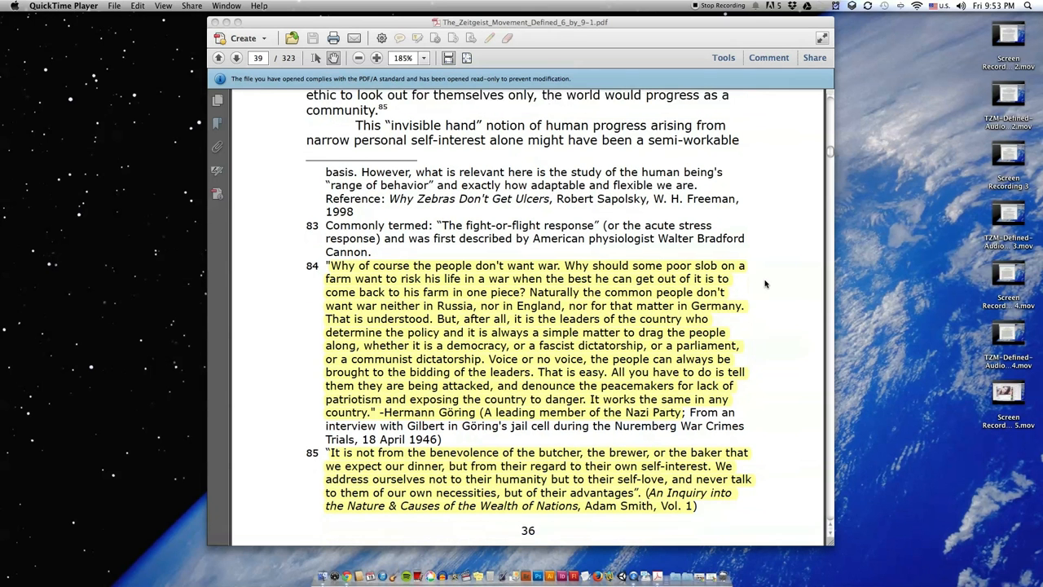
{"action": "scroll", "scroll_direction": "down", "scroll_amount": 3}
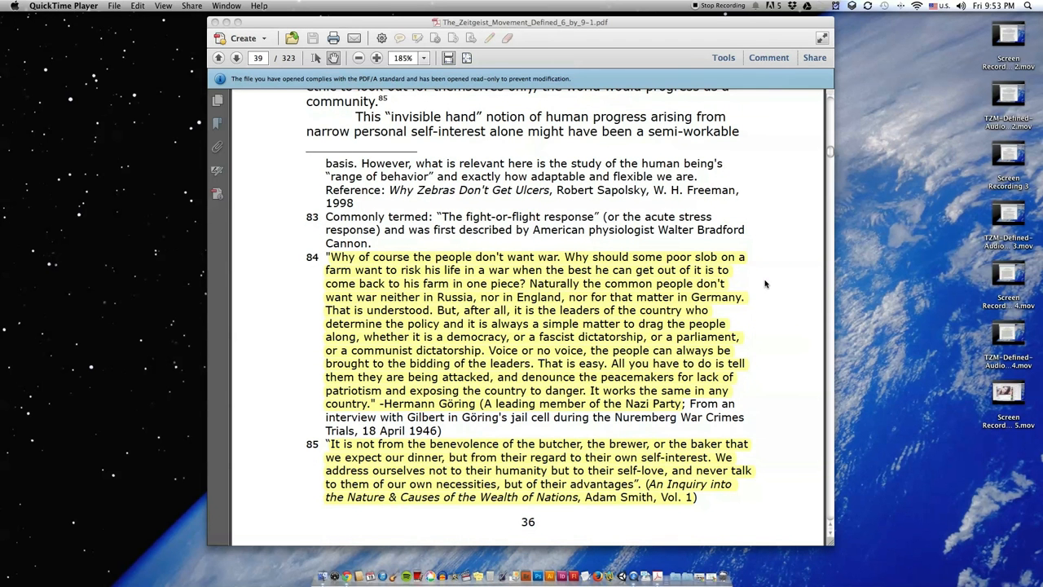
{"action": "scroll", "scroll_direction": "down", "scroll_amount": 3}
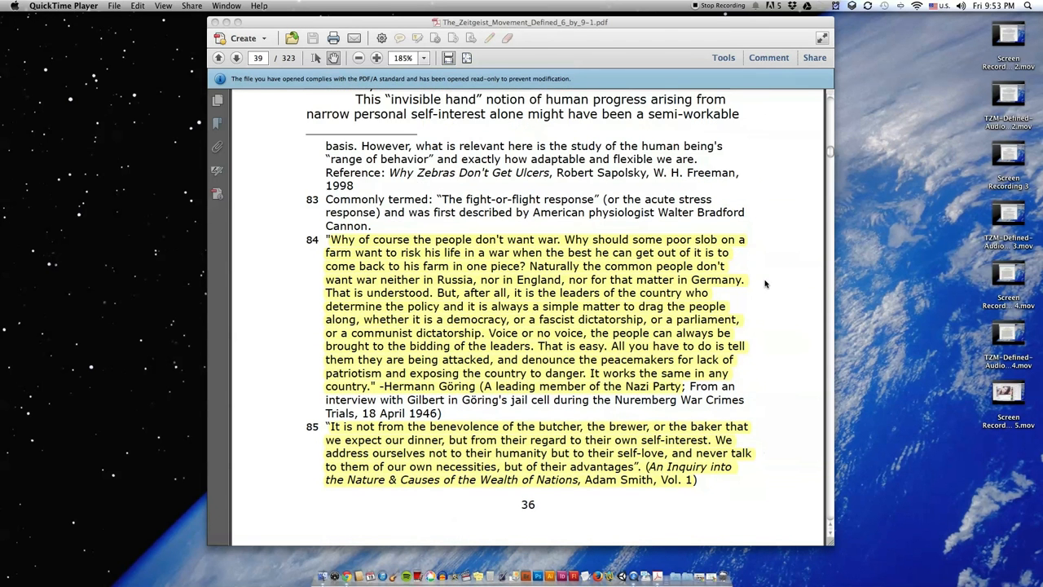
{"action": "scroll", "scroll_direction": "down", "scroll_amount": 3}
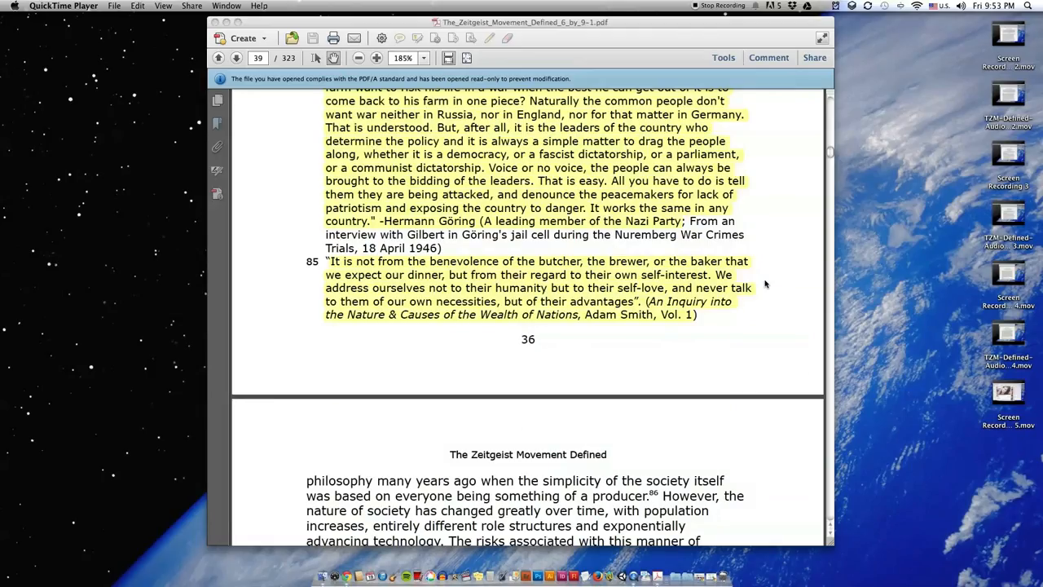
{"action": "mouse_move", "coordinate": [783, 426]}
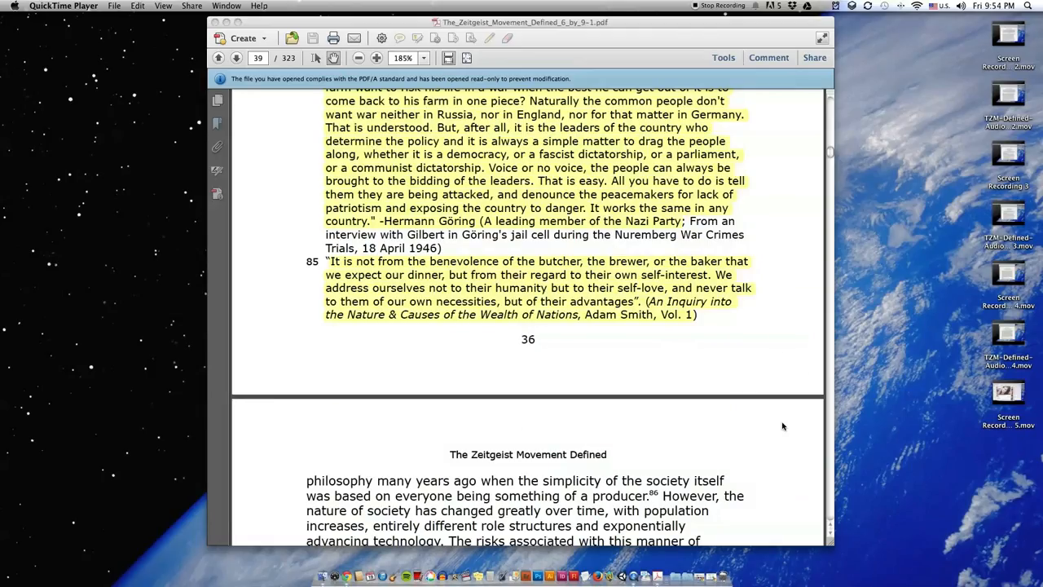
{"action": "scroll", "scroll_direction": "down", "scroll_amount": 3}
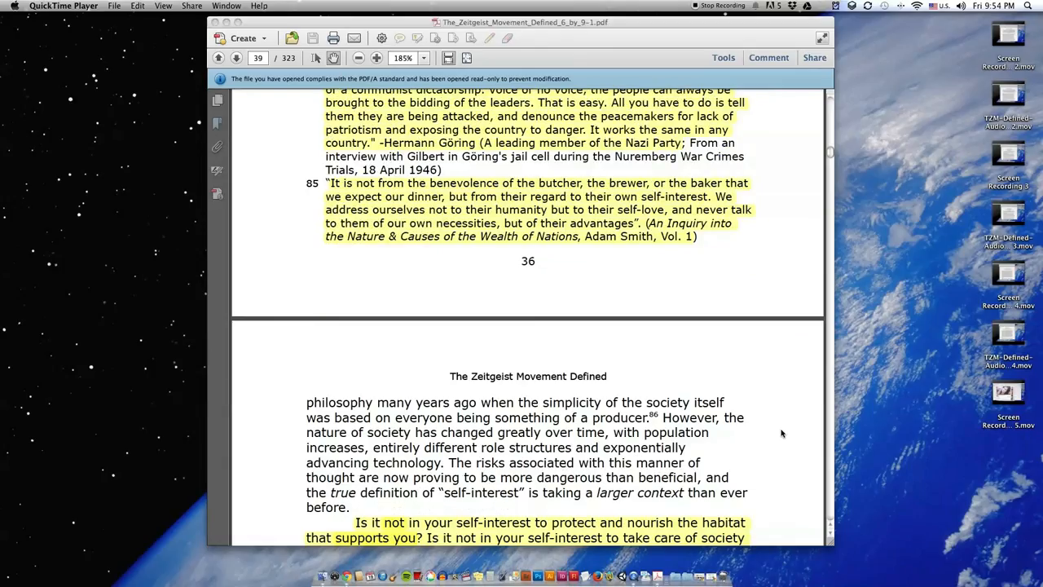
{"action": "scroll", "scroll_direction": "down", "scroll_amount": 3}
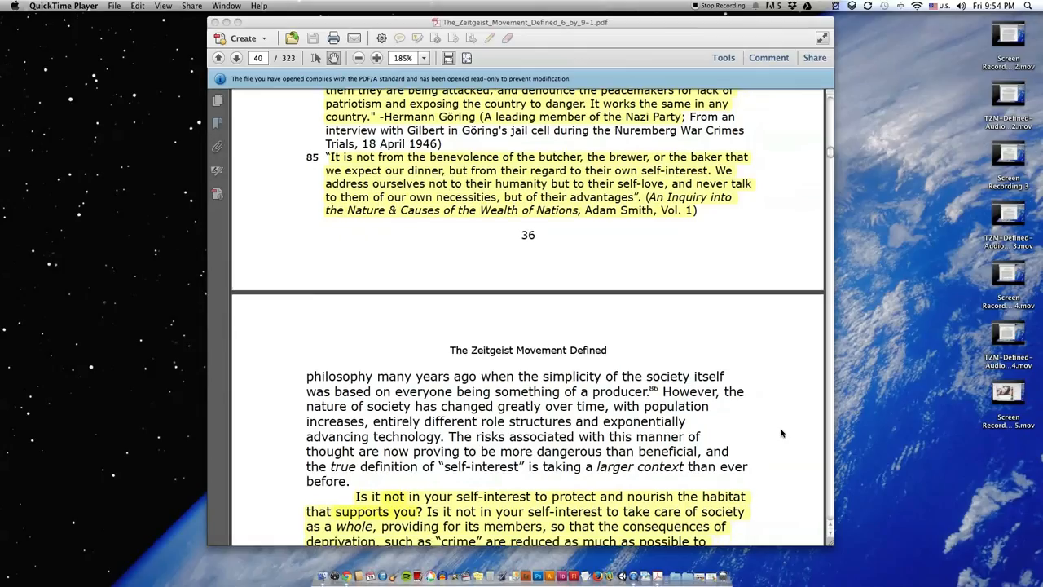
{"action": "scroll", "scroll_direction": "down", "scroll_amount": 3}
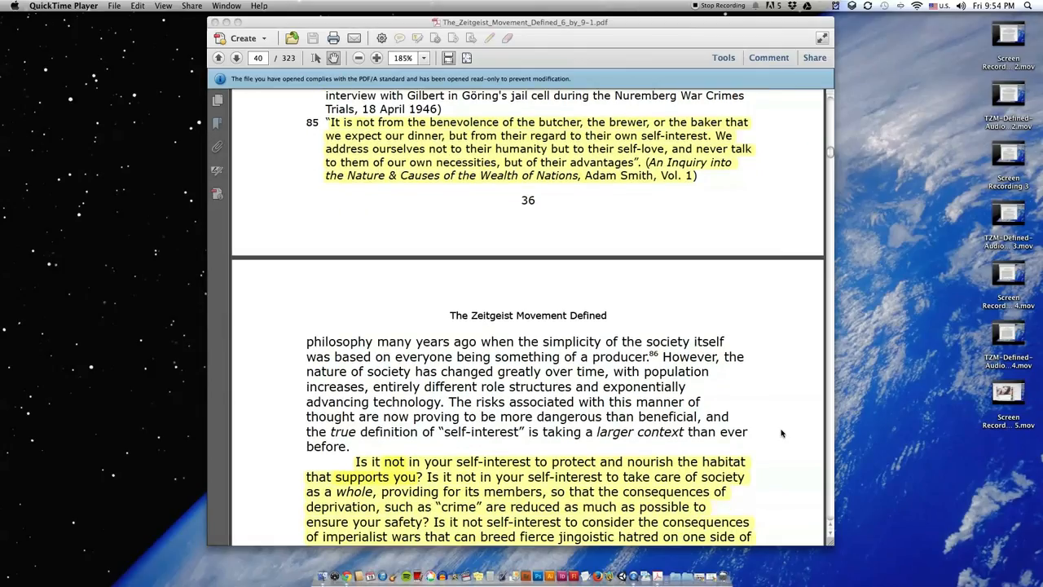
{"action": "scroll", "scroll_direction": "down", "scroll_amount": 3}
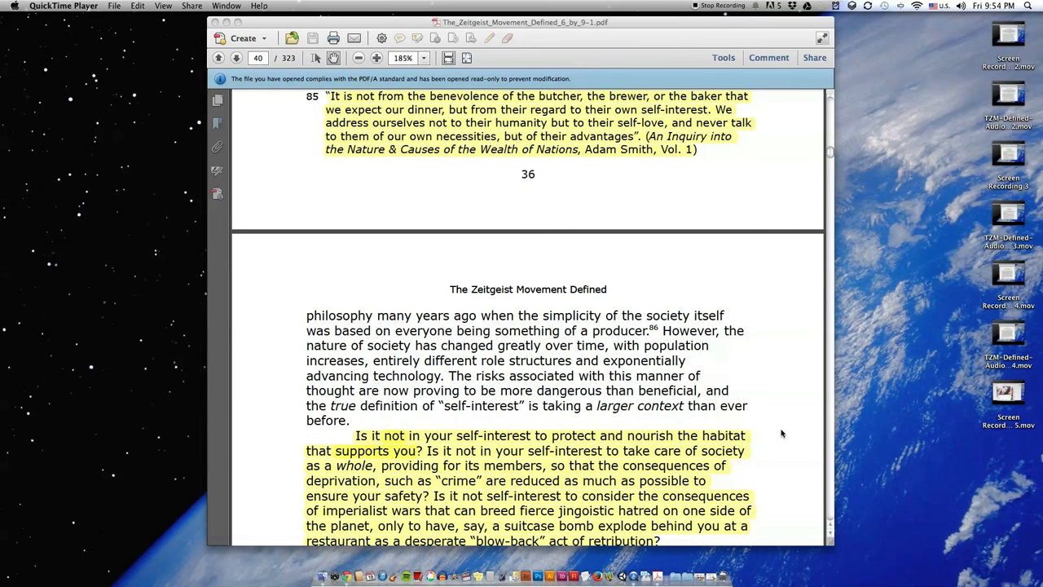
{"action": "scroll", "scroll_direction": "down", "scroll_amount": 3}
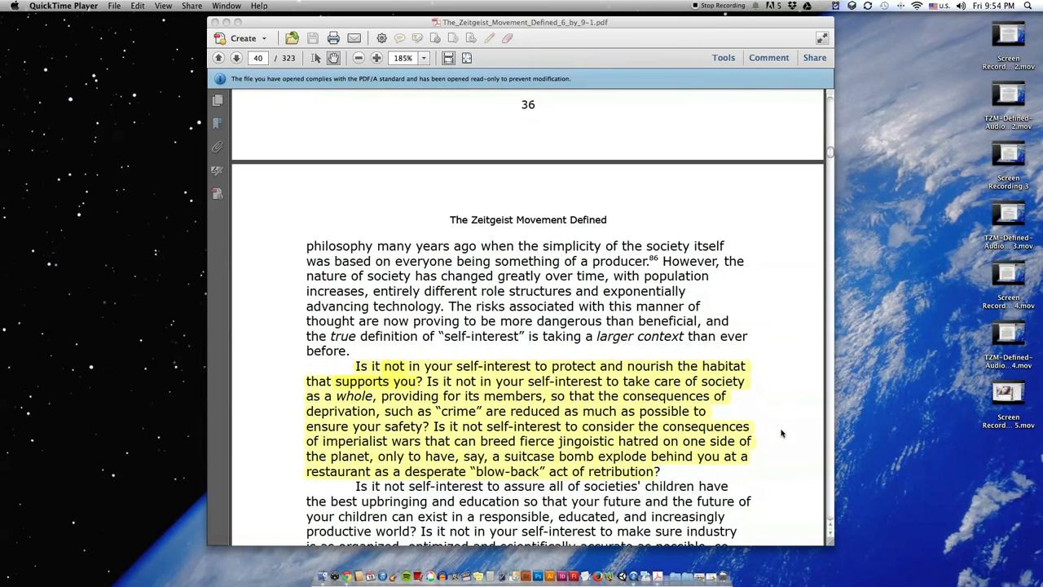
{"action": "scroll", "scroll_direction": "down", "scroll_amount": 3}
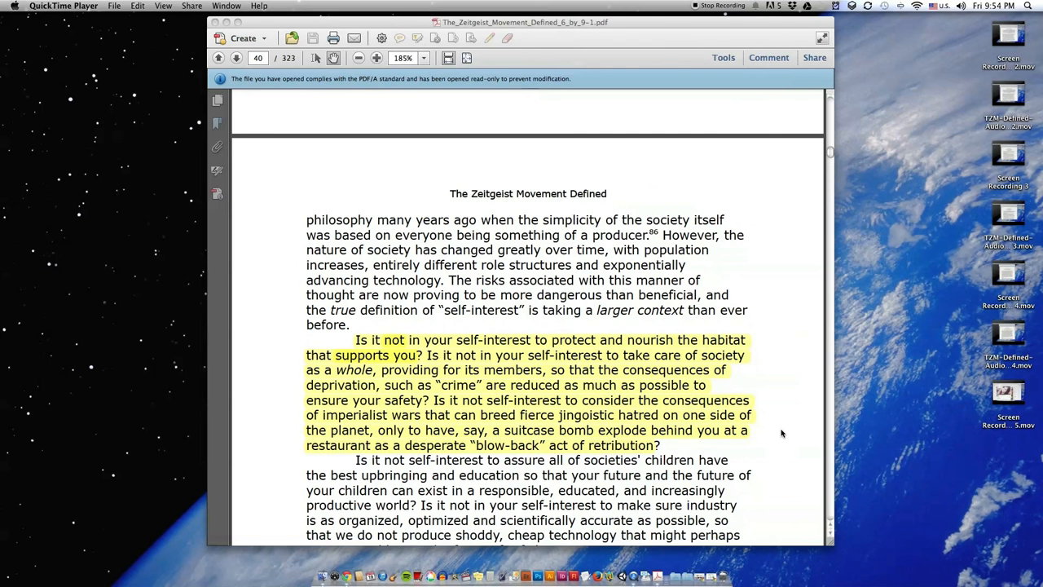
{"action": "scroll", "scroll_direction": "down", "scroll_amount": 3}
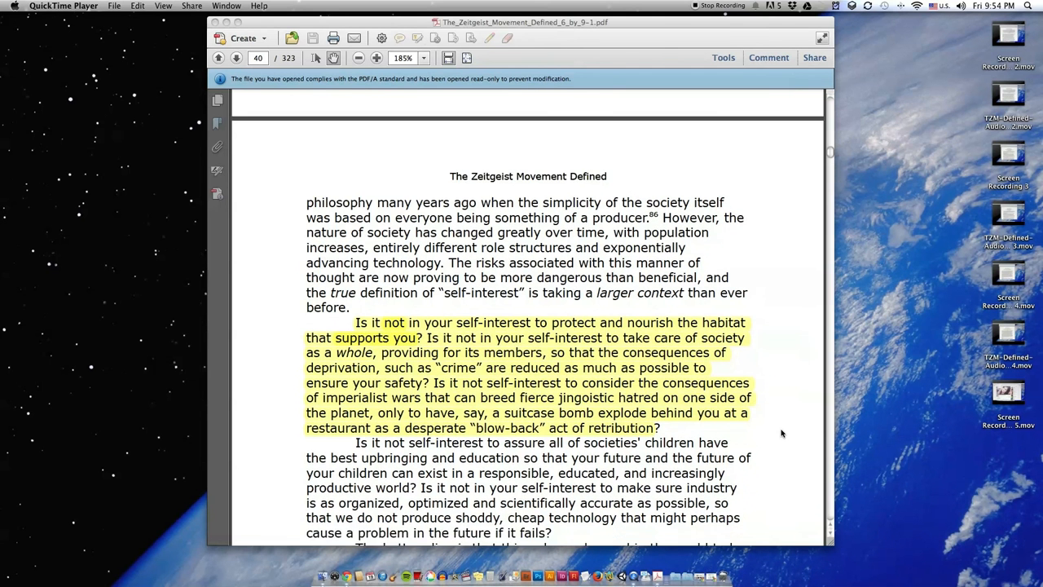
{"action": "scroll", "scroll_direction": "down", "scroll_amount": 3}
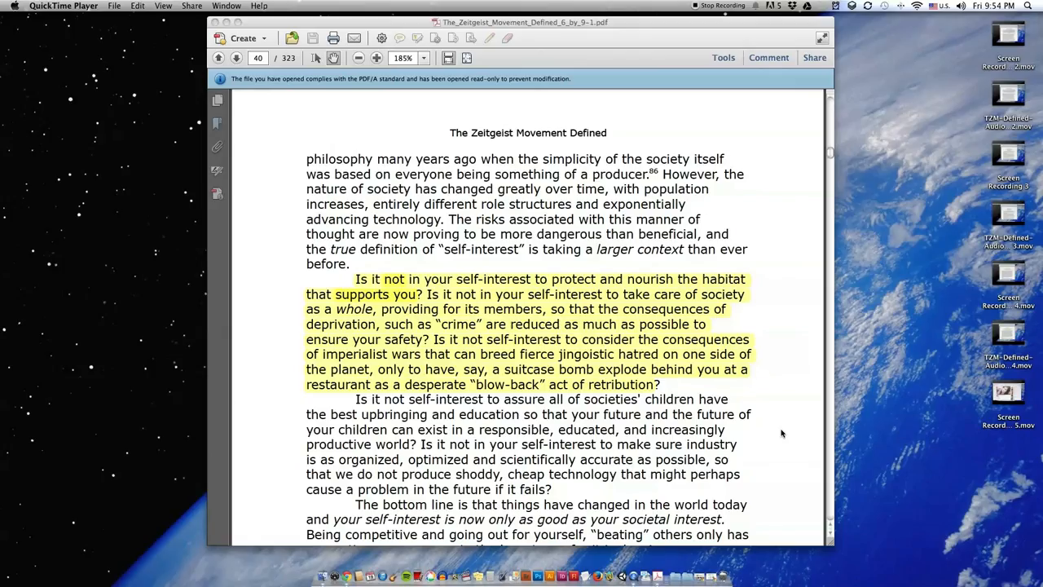
{"action": "scroll", "scroll_direction": "down", "scroll_amount": 3}
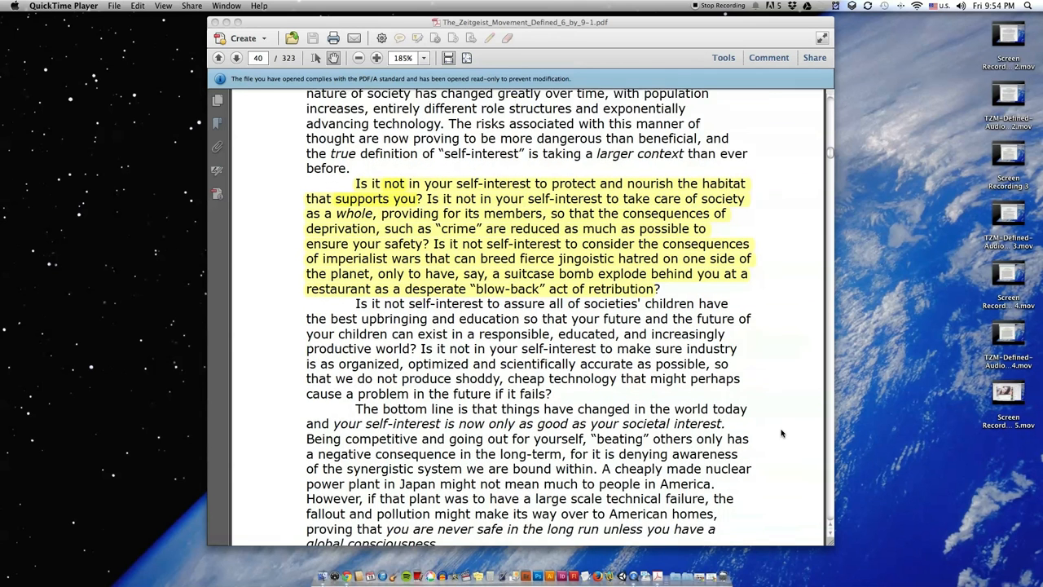
{"action": "scroll", "scroll_direction": "down", "scroll_amount": 3}
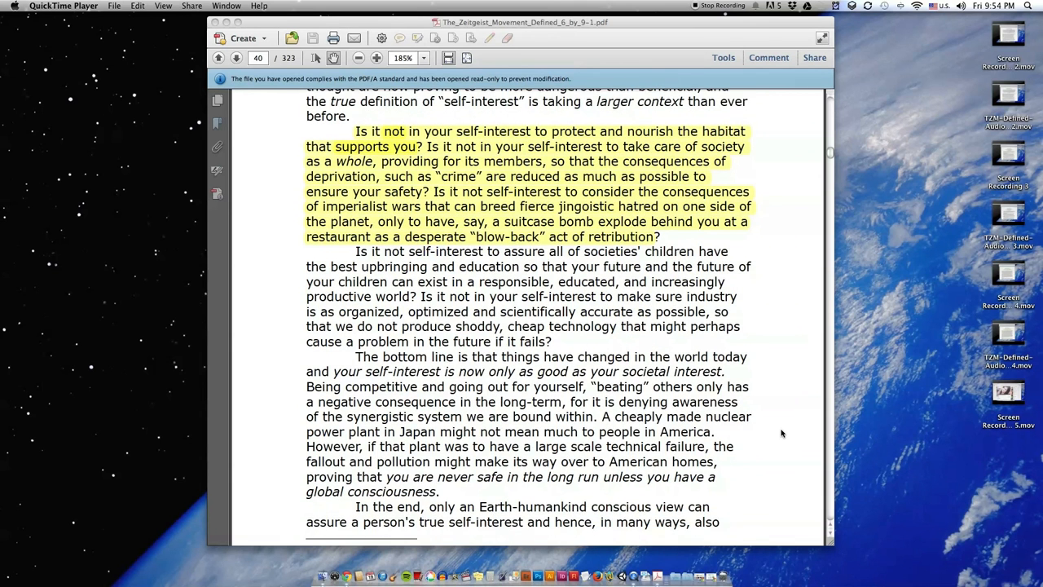
{"action": "scroll", "scroll_direction": "down", "scroll_amount": 3}
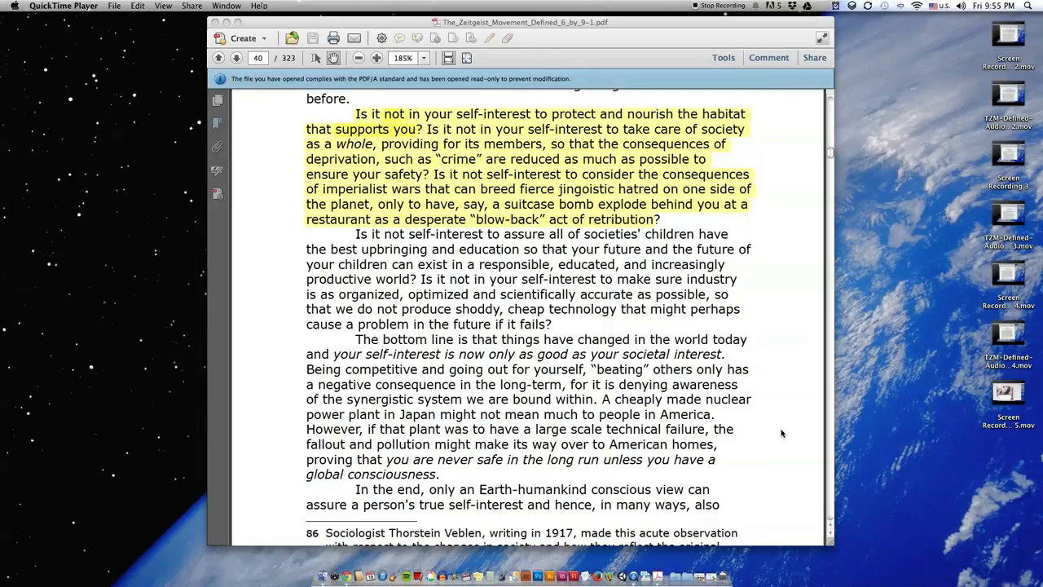
{"action": "mouse_move", "coordinate": [774, 435]}
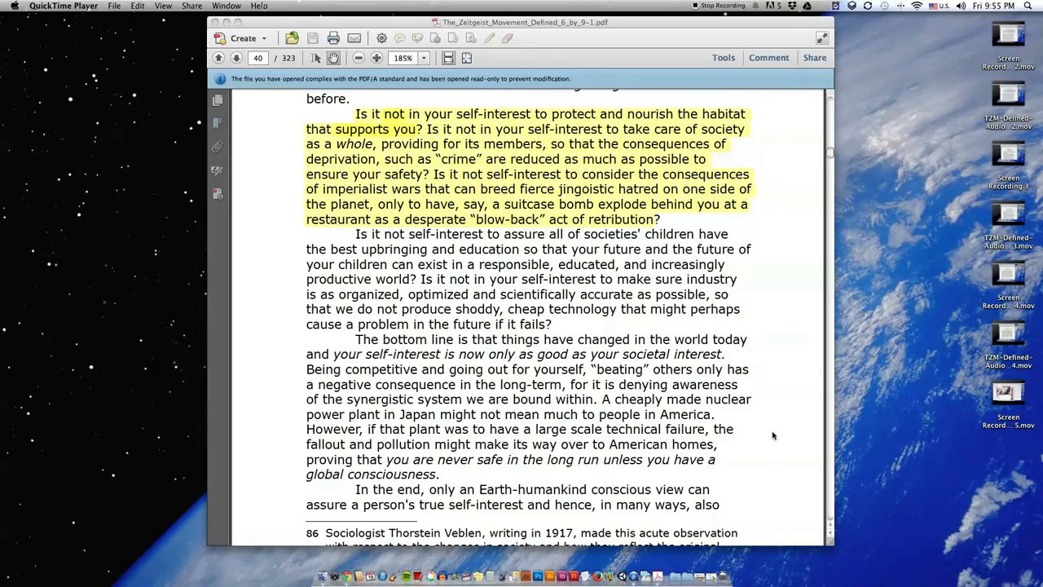
{"action": "scroll", "scroll_direction": "down", "scroll_amount": 3}
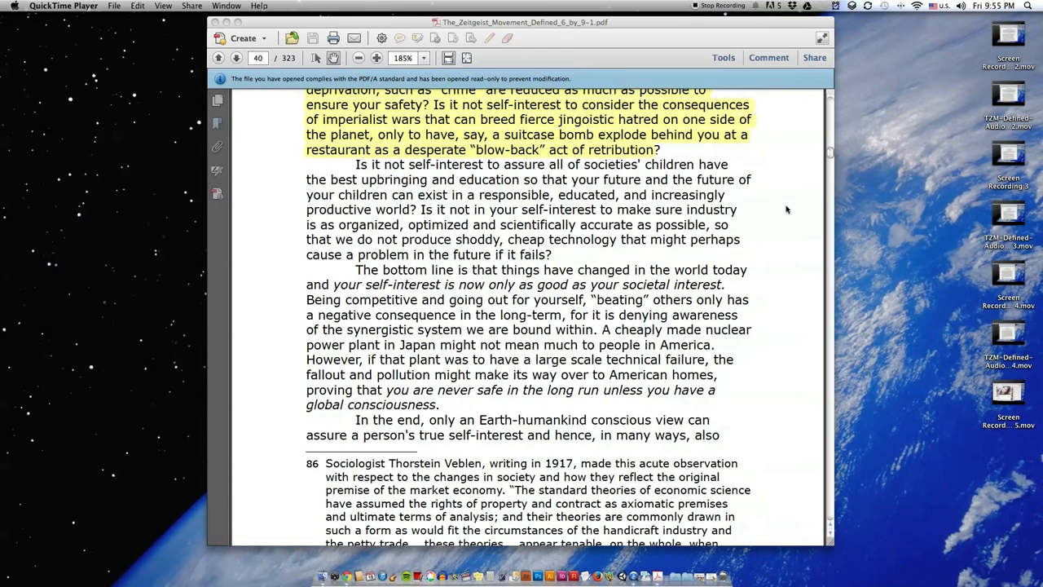
{"action": "scroll", "scroll_direction": "down", "scroll_amount": 3}
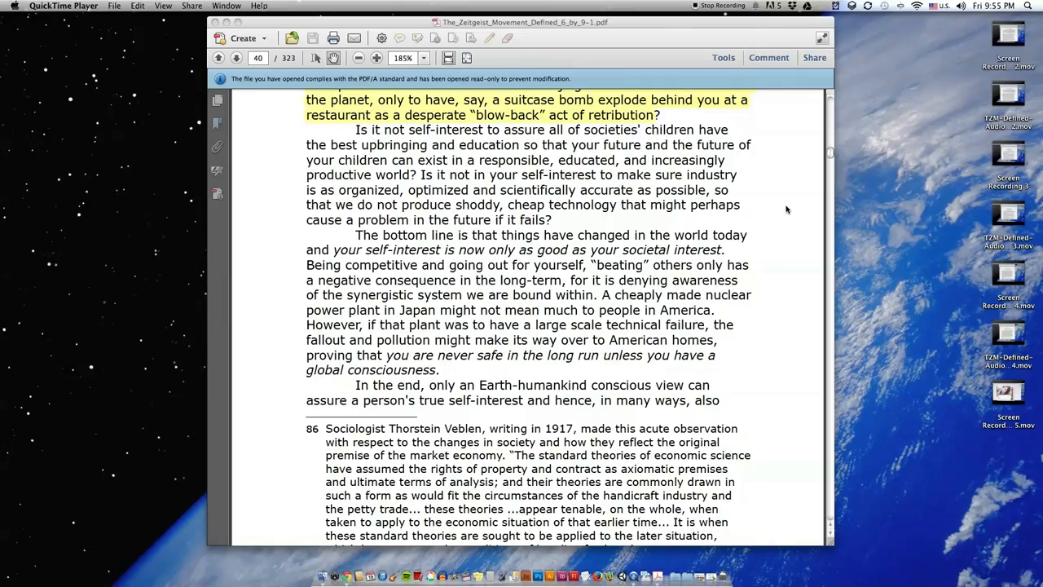
{"action": "scroll", "scroll_direction": "down", "scroll_amount": 3}
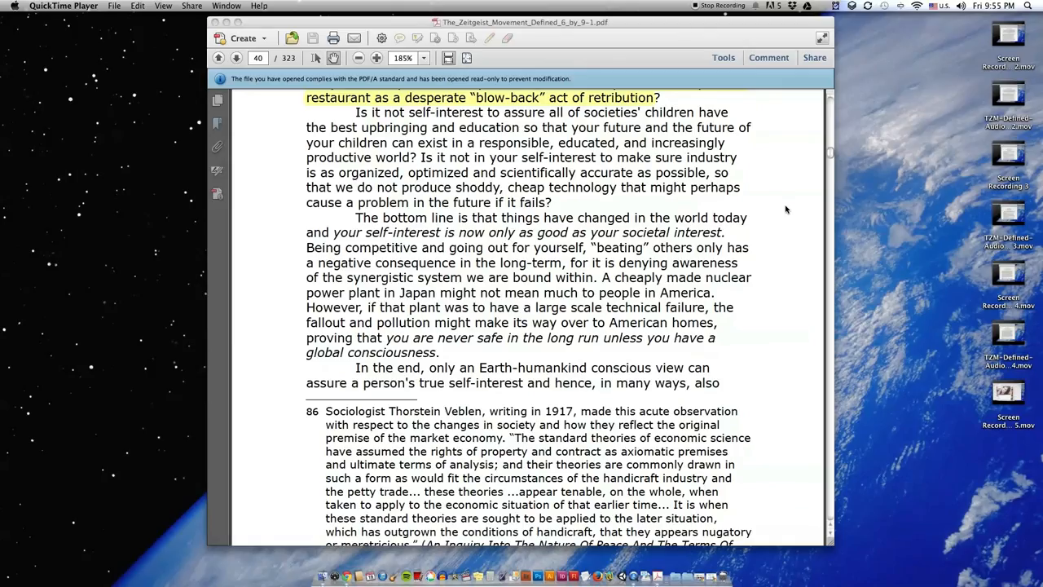
{"action": "mouse_move", "coordinate": [783, 210]}
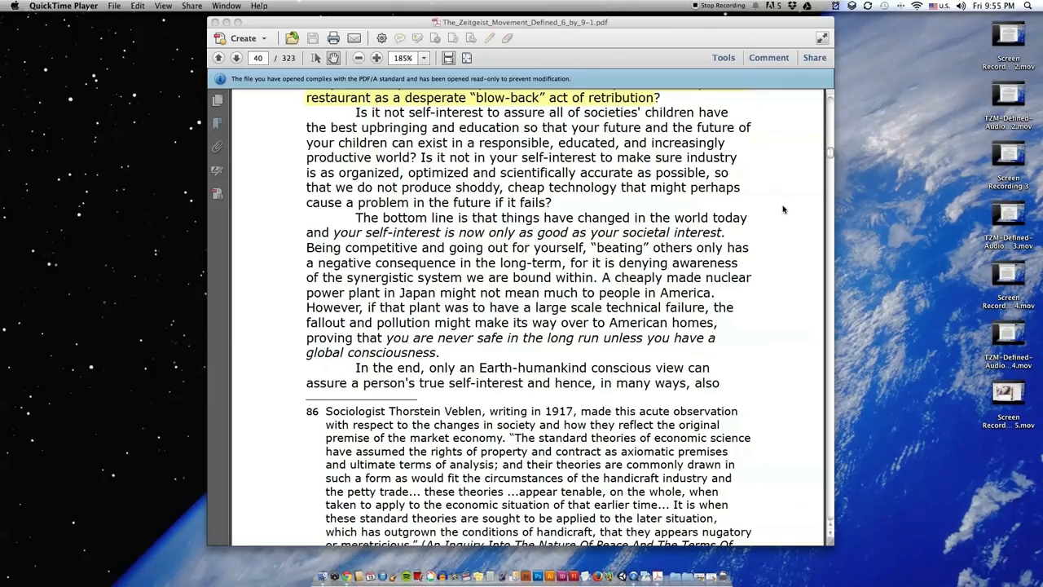
{"action": "mouse_move", "coordinate": [776, 211]}
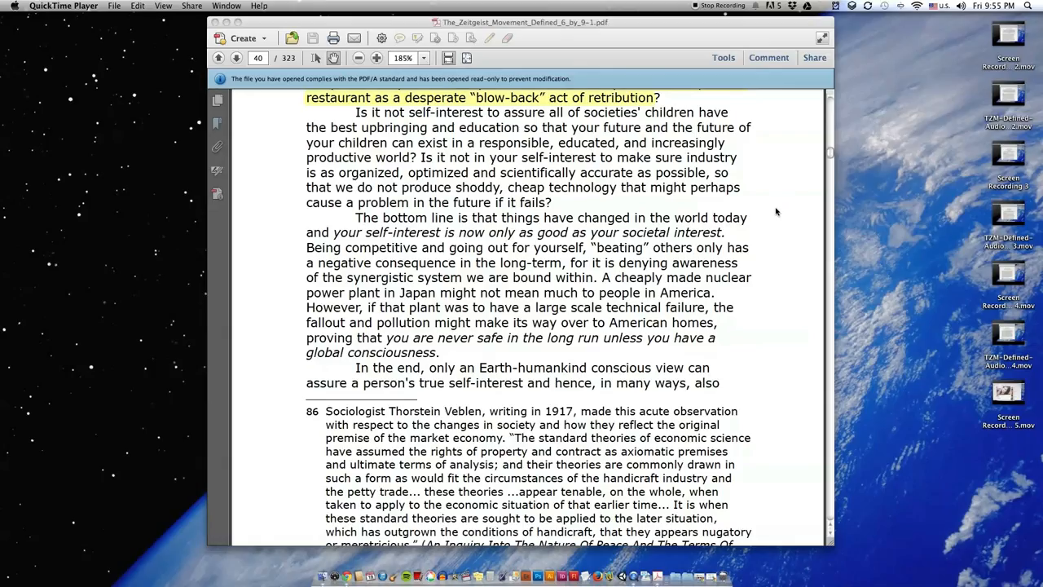
{"action": "mouse_move", "coordinate": [777, 174]}
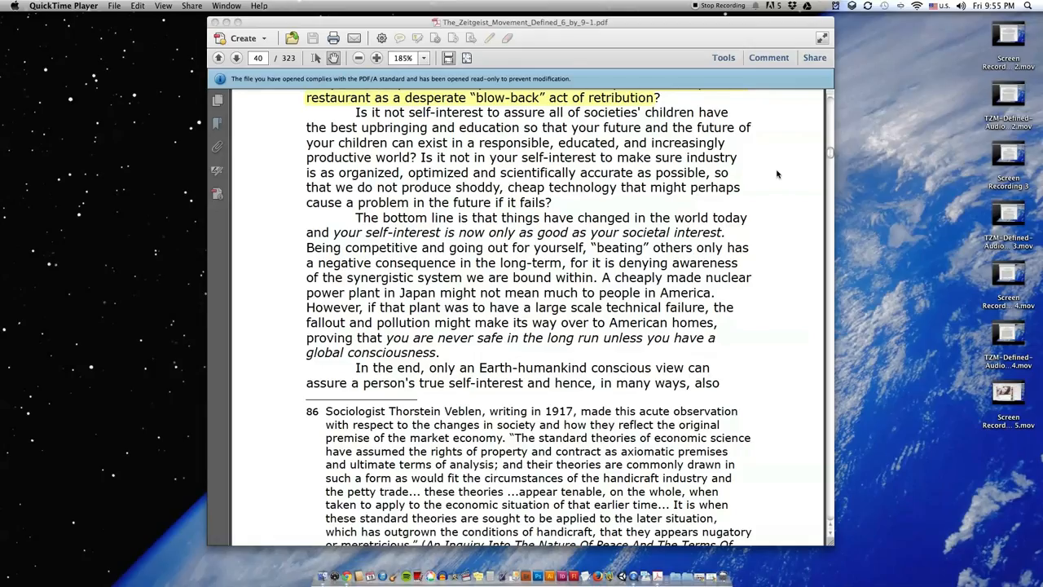
{"action": "scroll", "scroll_direction": "down", "scroll_amount": 3}
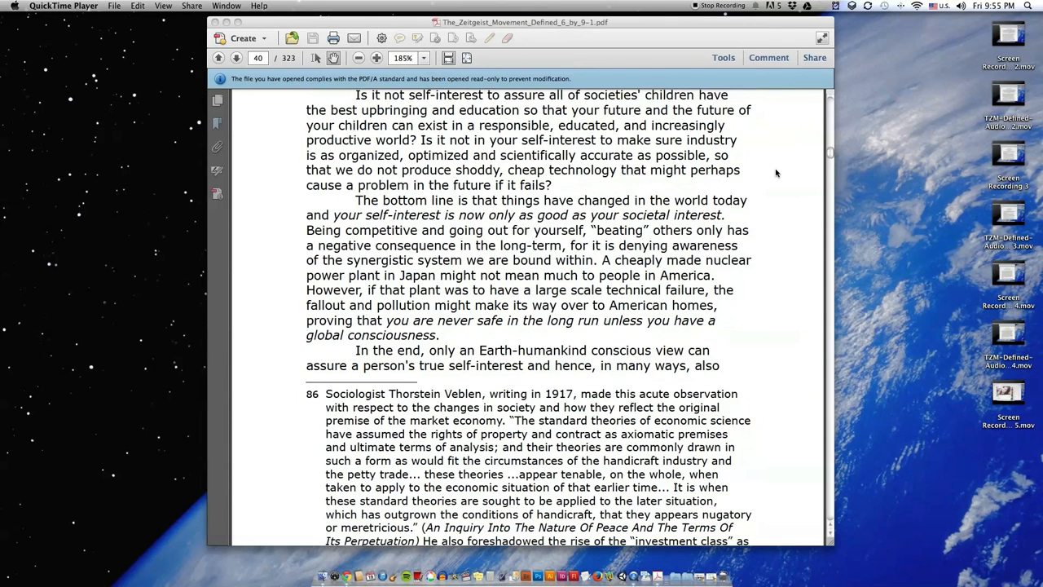
{"action": "scroll", "scroll_direction": "down", "scroll_amount": 3}
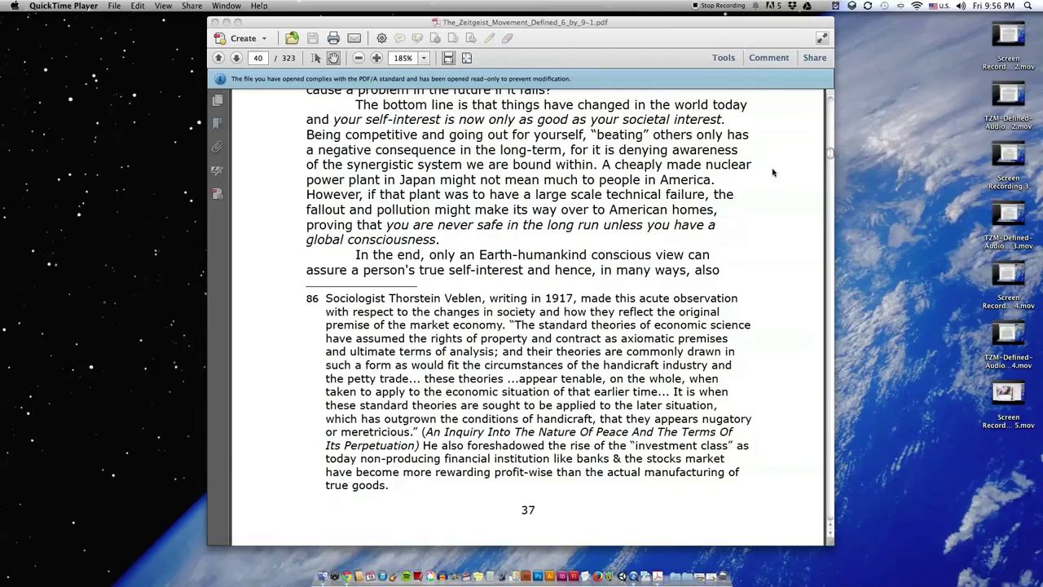
{"action": "scroll", "scroll_direction": "down", "scroll_amount": 3}
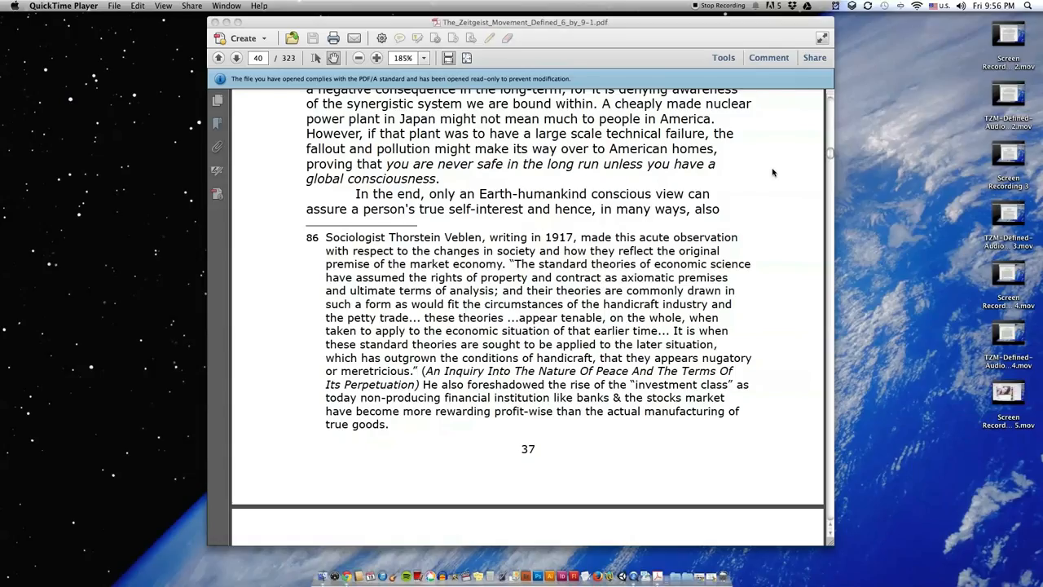
{"action": "scroll", "scroll_direction": "down", "scroll_amount": 3}
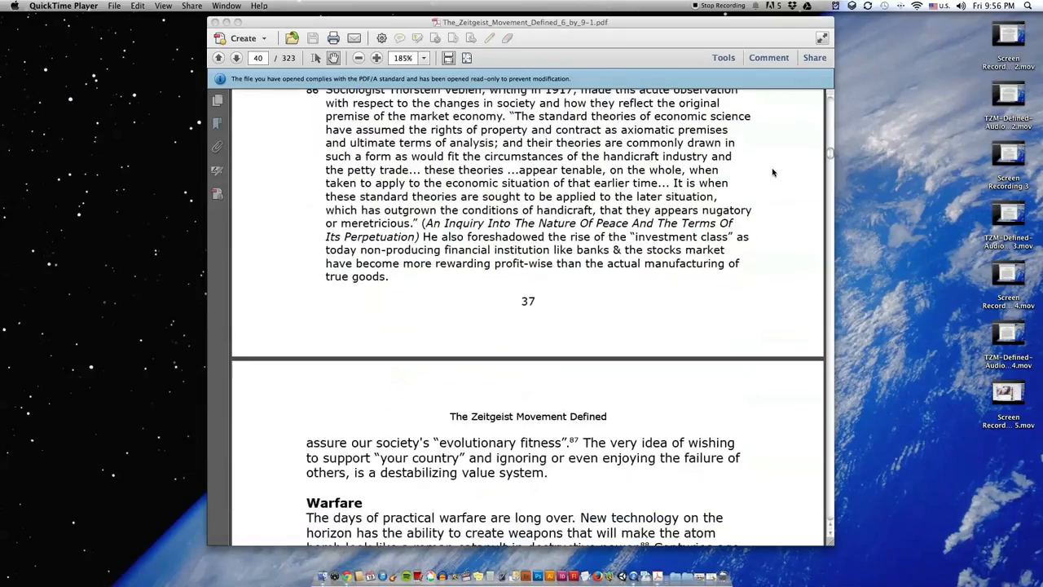
{"action": "scroll", "scroll_direction": "down", "scroll_amount": 3}
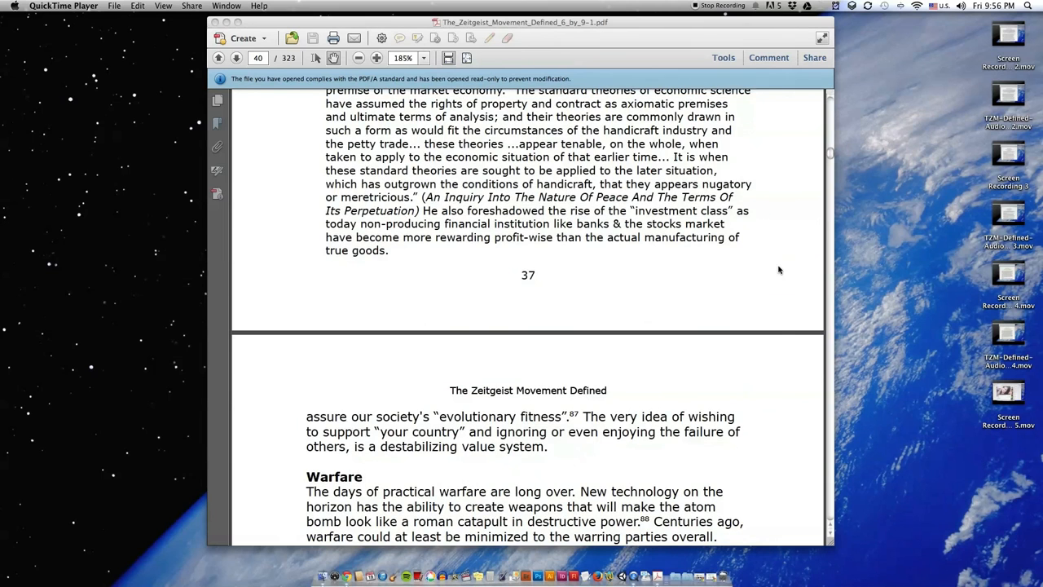
{"action": "scroll", "scroll_direction": "down", "scroll_amount": 3}
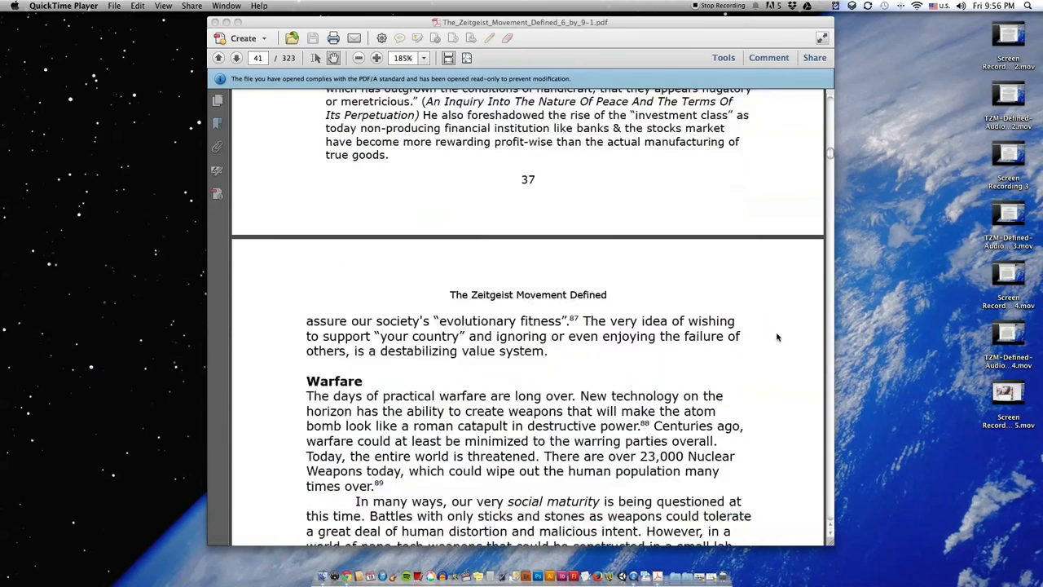
{"action": "scroll", "scroll_direction": "down", "scroll_amount": 3}
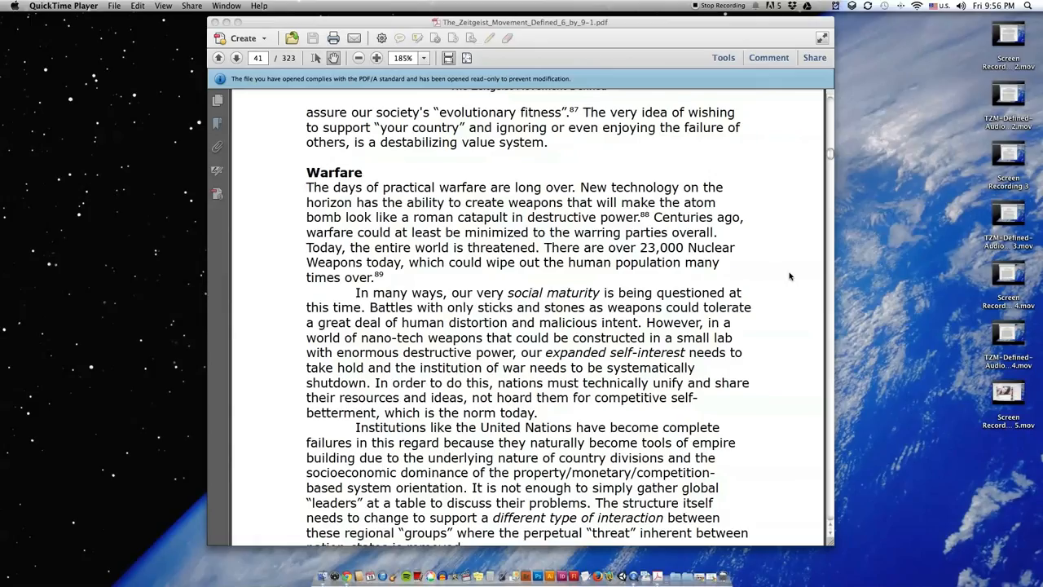
{"action": "scroll", "scroll_direction": "down", "scroll_amount": 3}
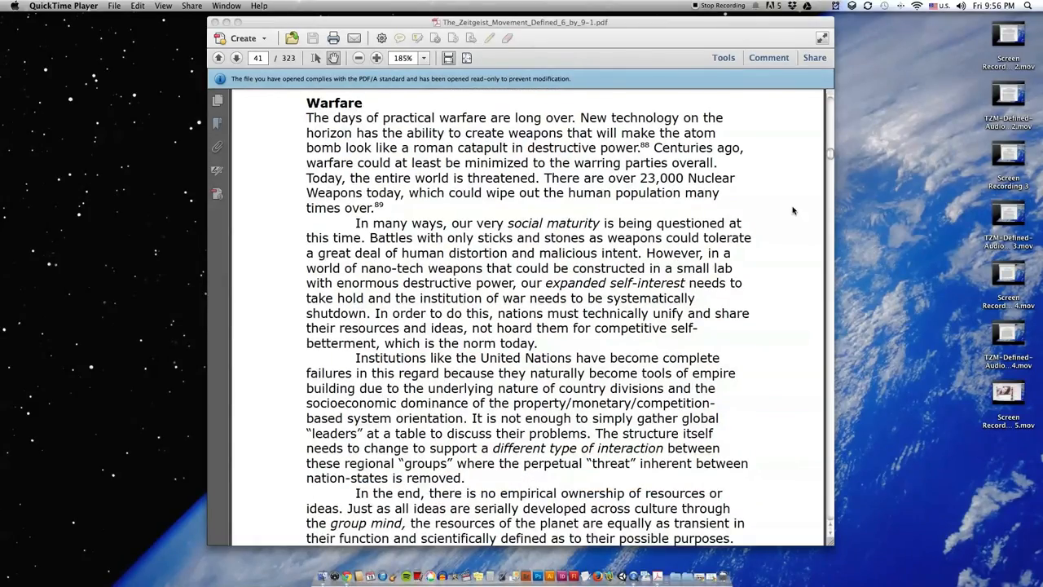
{"action": "scroll", "scroll_direction": "down", "scroll_amount": 3}
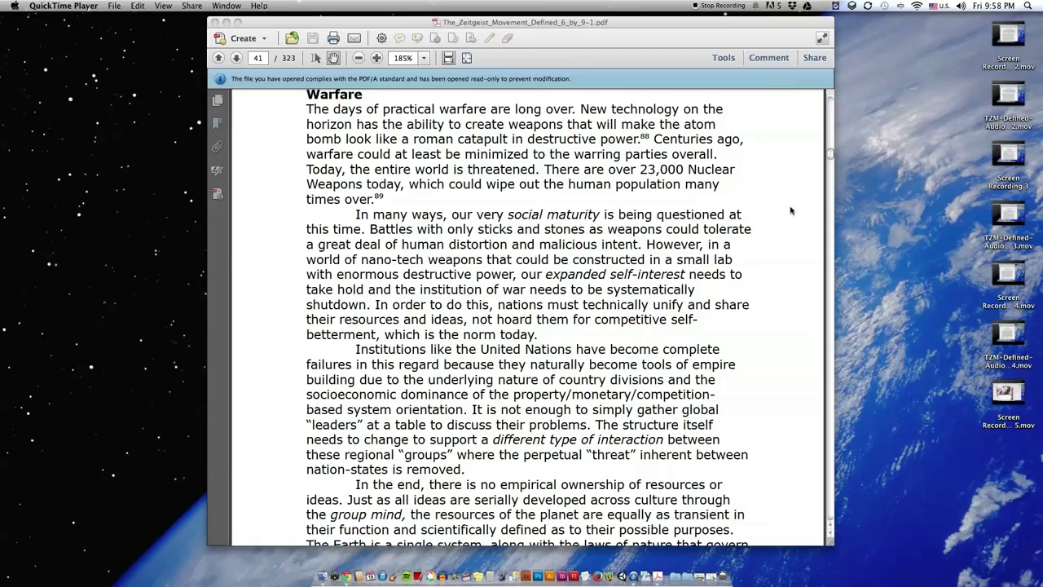
{"action": "mouse_move", "coordinate": [759, 419]}
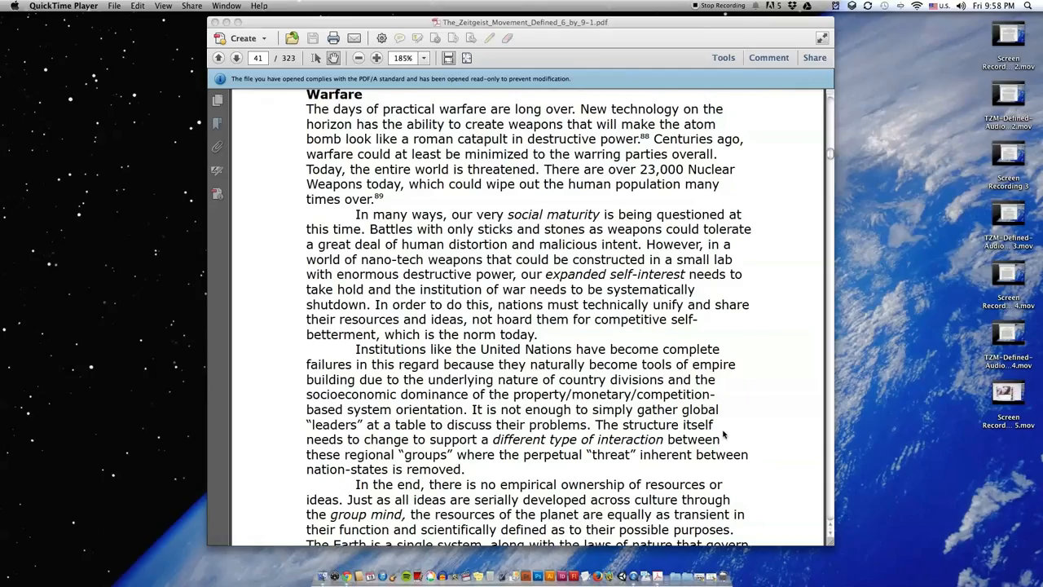
{"action": "mouse_move", "coordinate": [732, 442]}
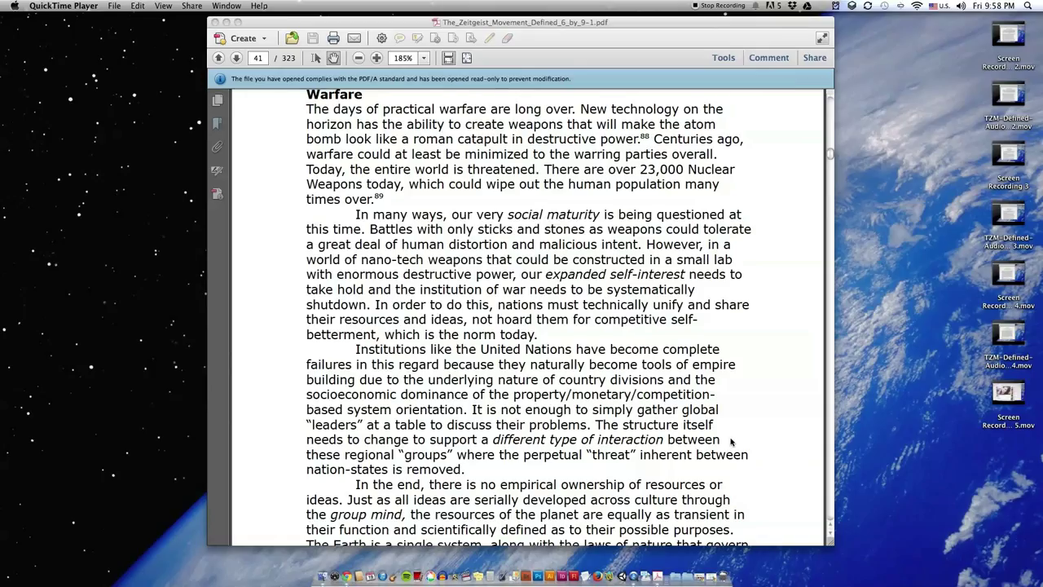
{"action": "mouse_move", "coordinate": [762, 453]}
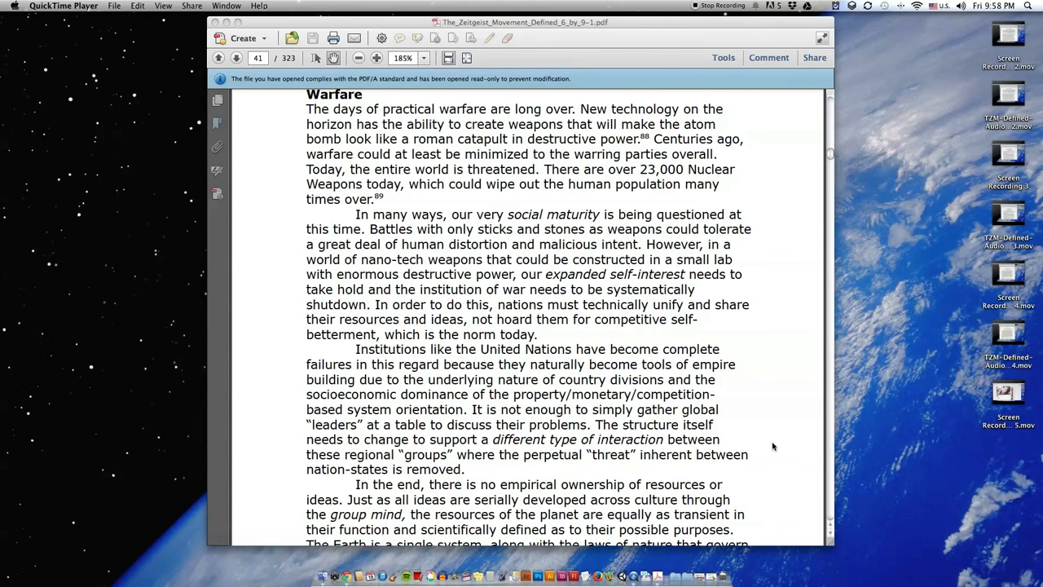
{"action": "scroll", "scroll_direction": "down", "scroll_amount": 3}
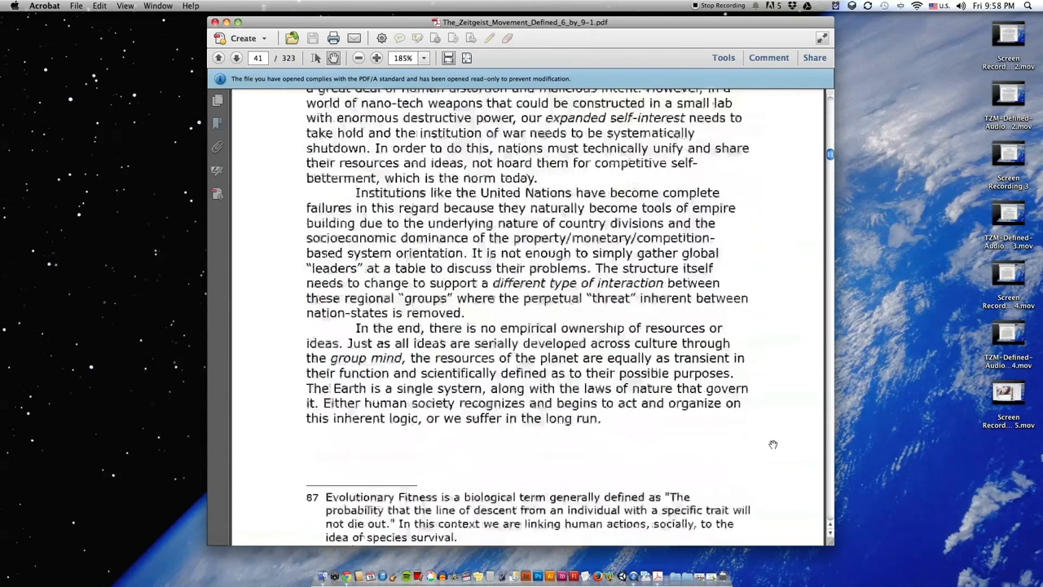
{"action": "scroll", "scroll_direction": "down", "scroll_amount": 3}
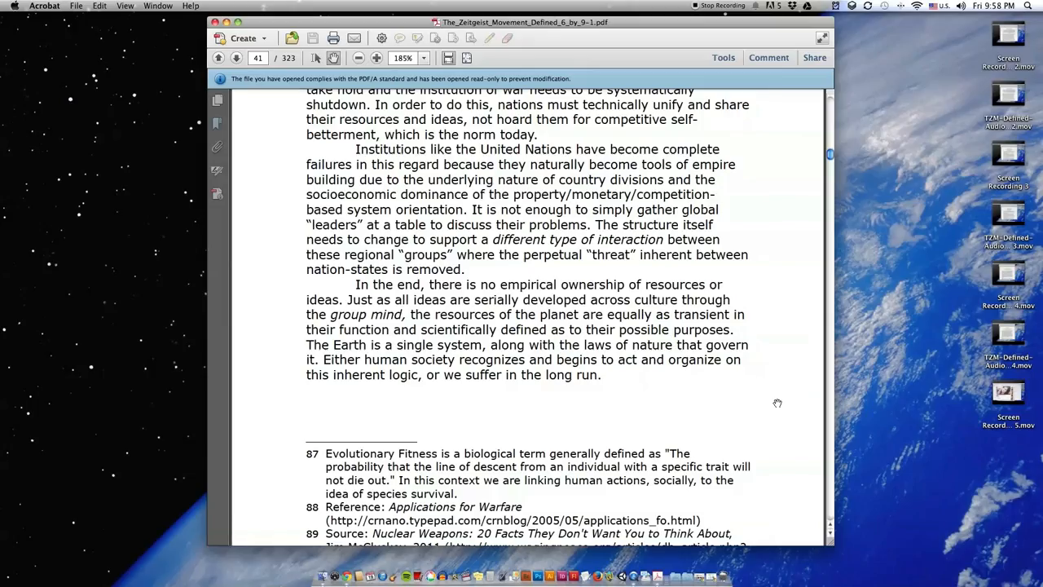
{"action": "scroll", "scroll_direction": "down", "scroll_amount": 3}
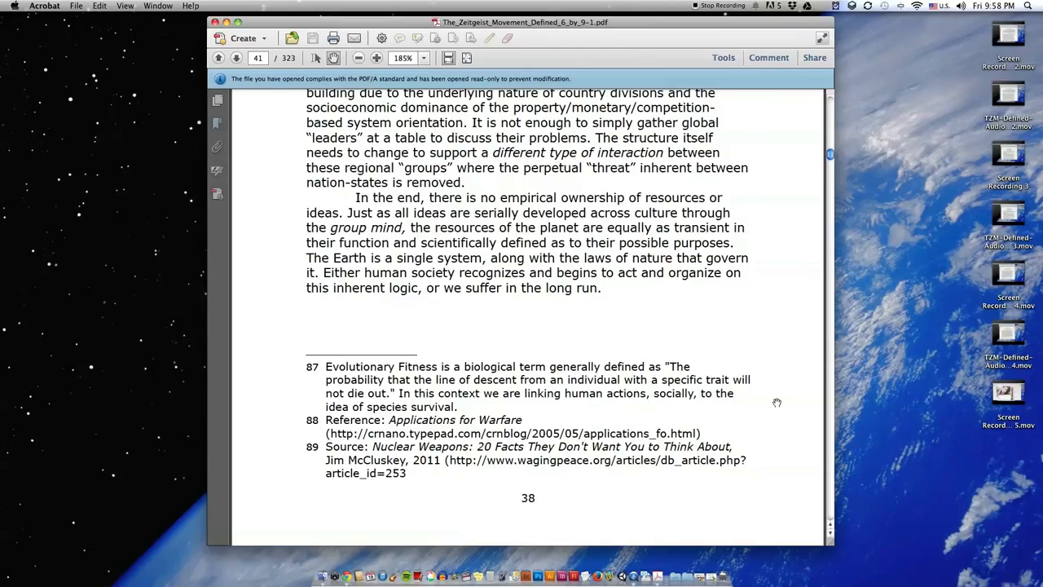
{"action": "scroll", "scroll_direction": "down", "scroll_amount": 3}
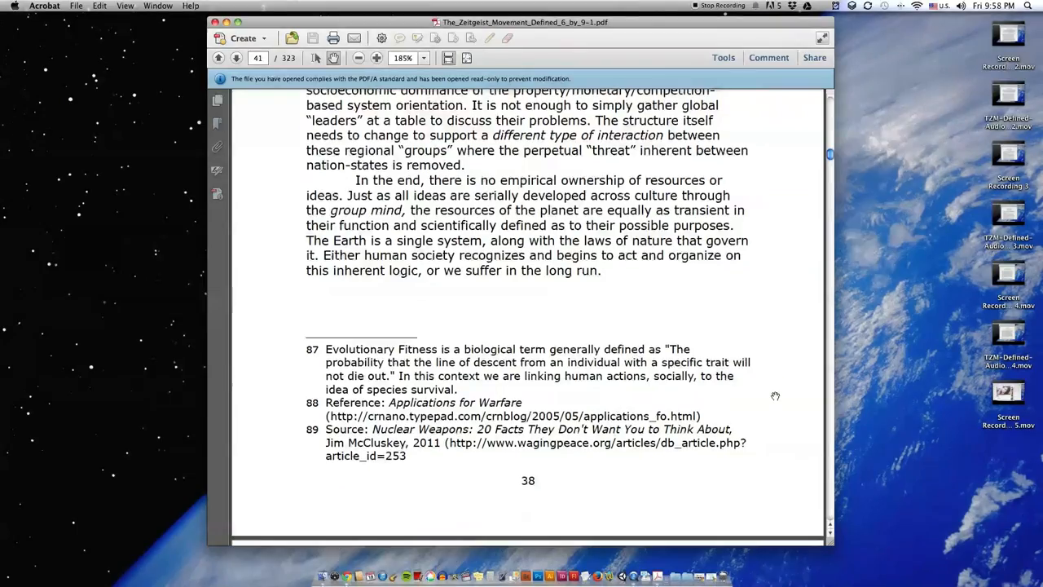
{"action": "scroll", "scroll_direction": "down", "scroll_amount": 3}
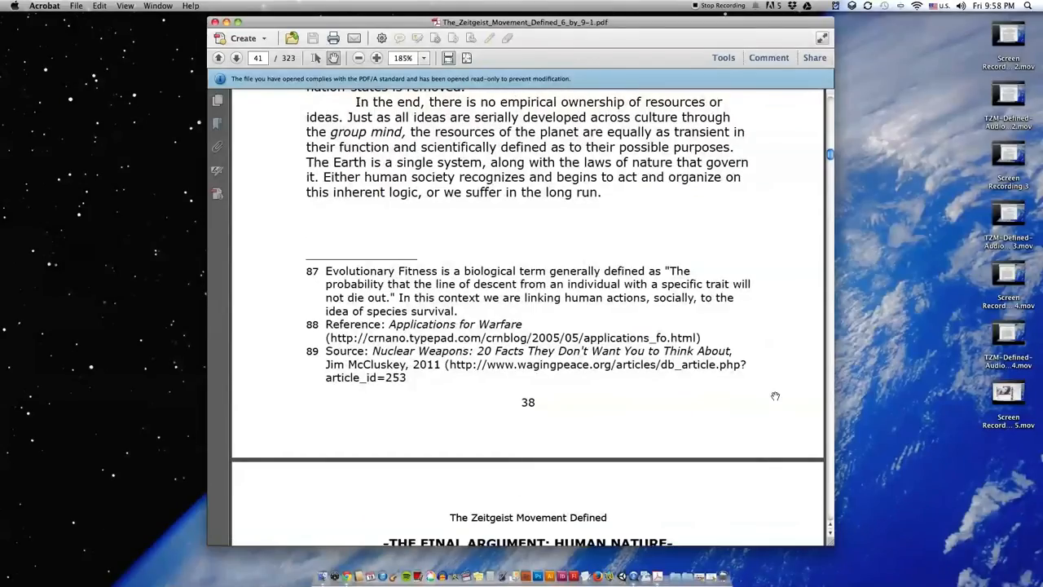